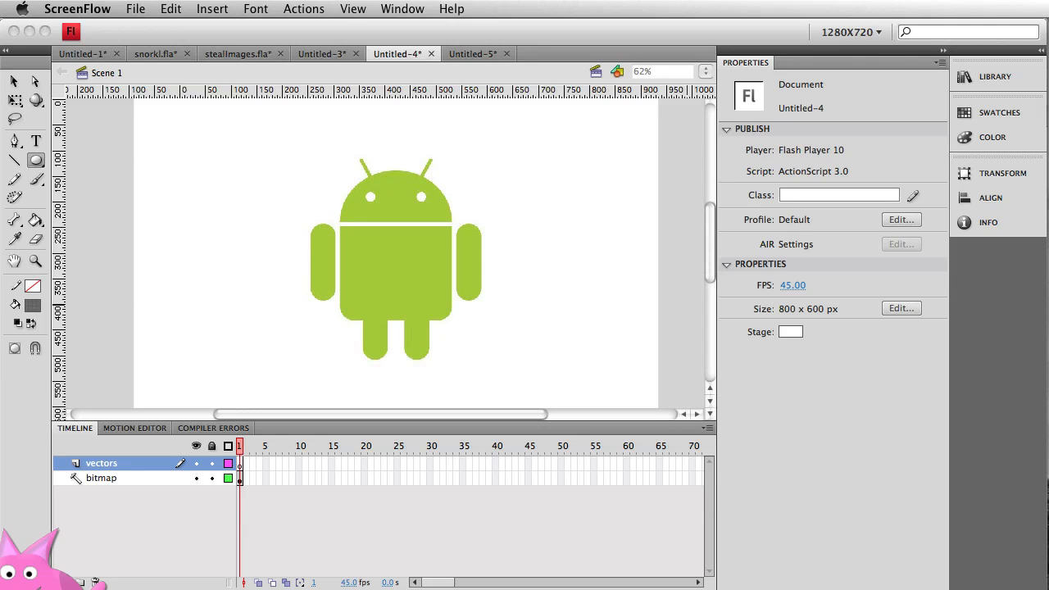
mouse_move(514, 308)
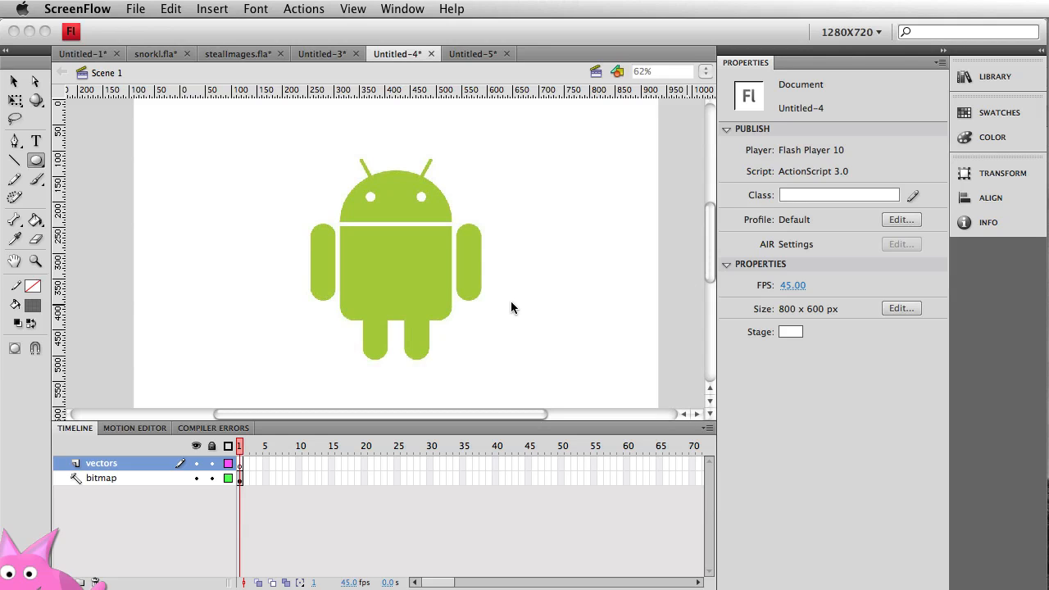
mouse_move(371, 310)
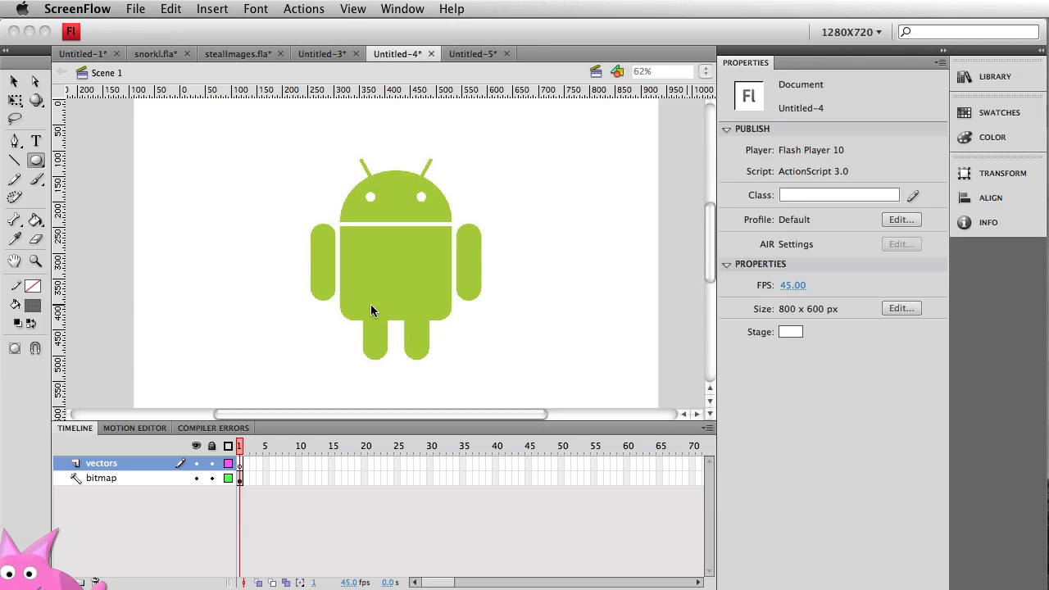
mouse_move(495, 338)
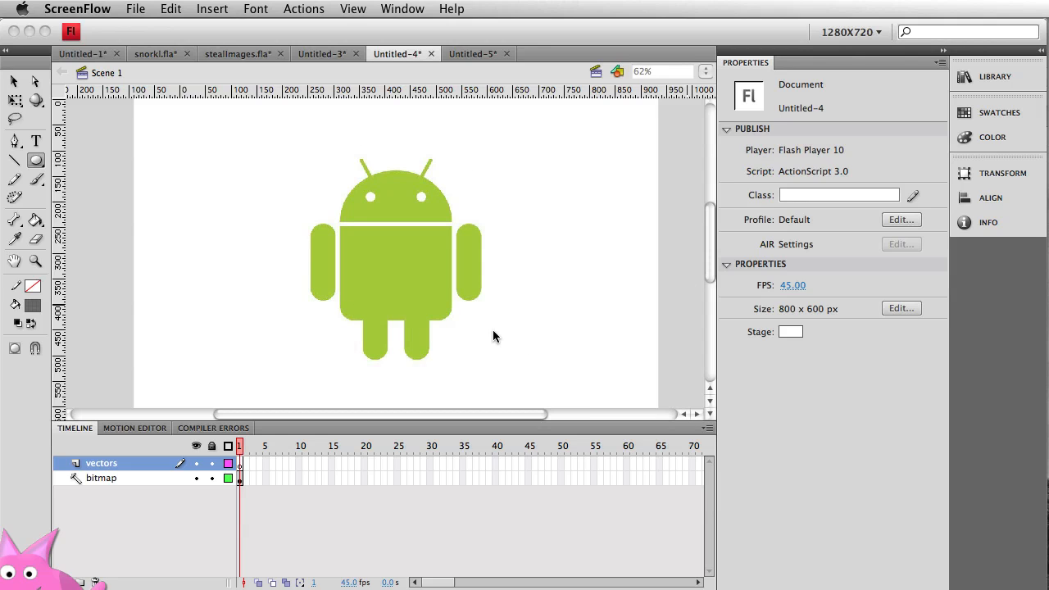
Step: Zoom from 62% to 2000% on the head's curved edge, then back out one level
key(cmd+=)
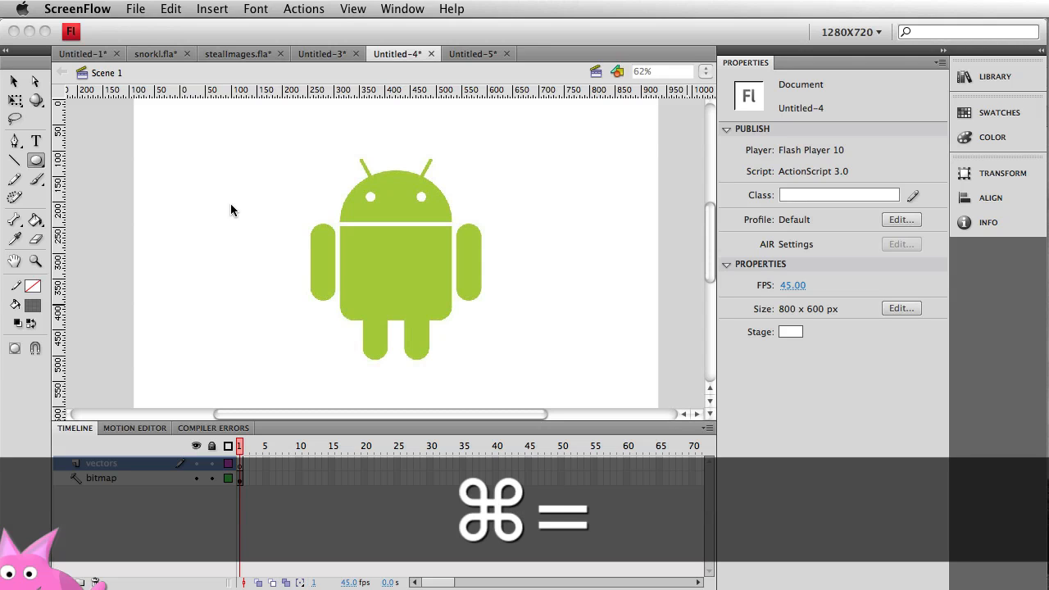
key(cmd+=)
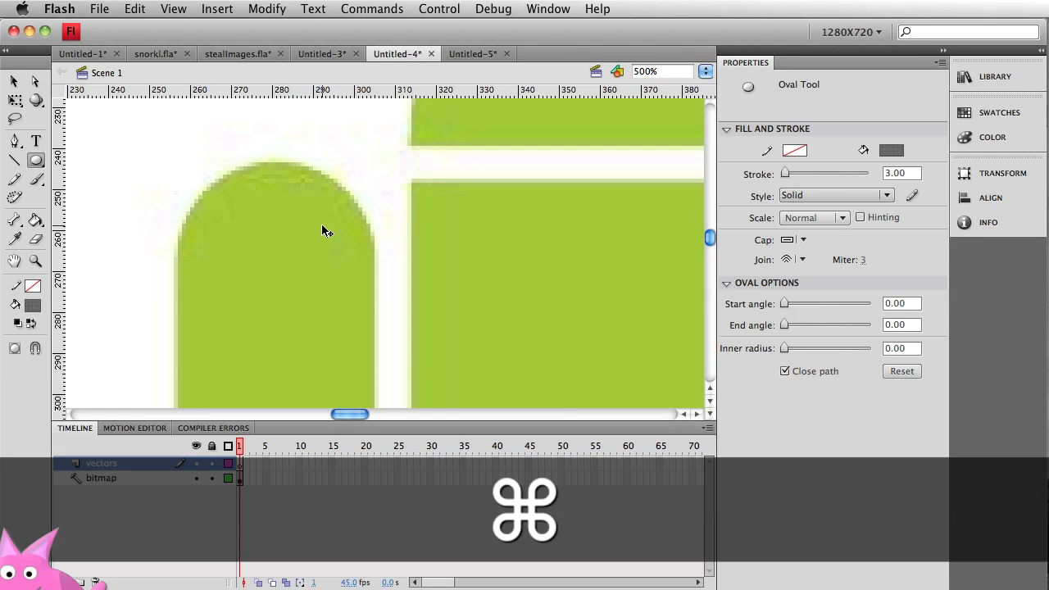
key(cmd+=)
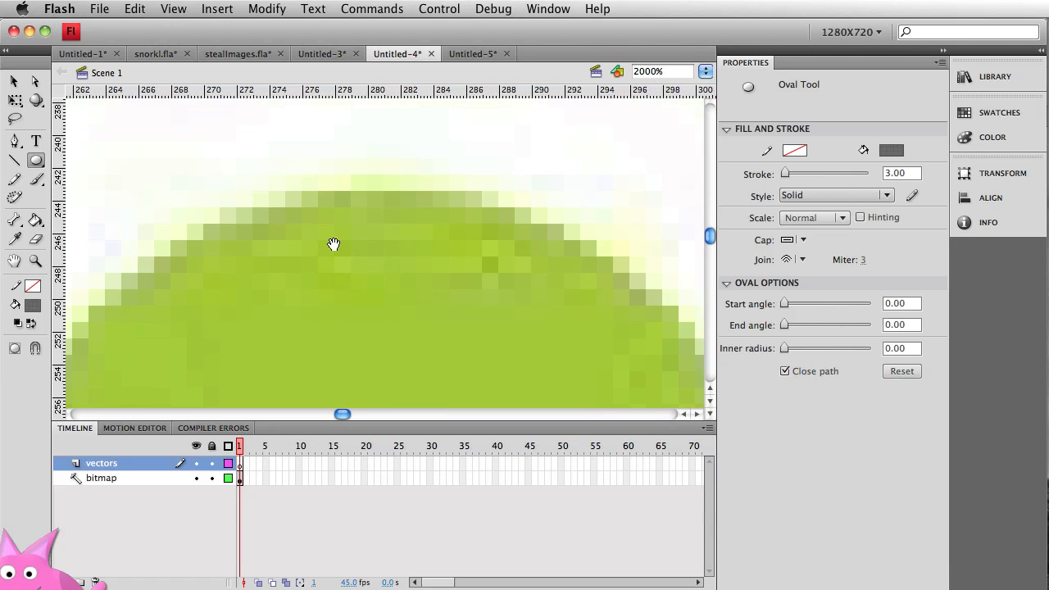
mouse_move(426, 236)
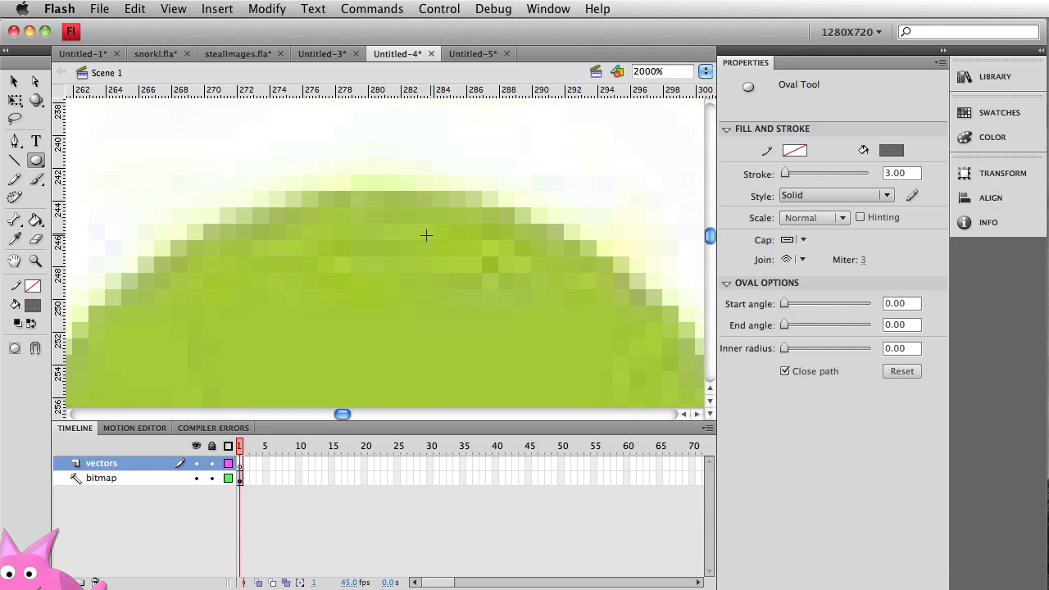
mouse_move(476, 268)
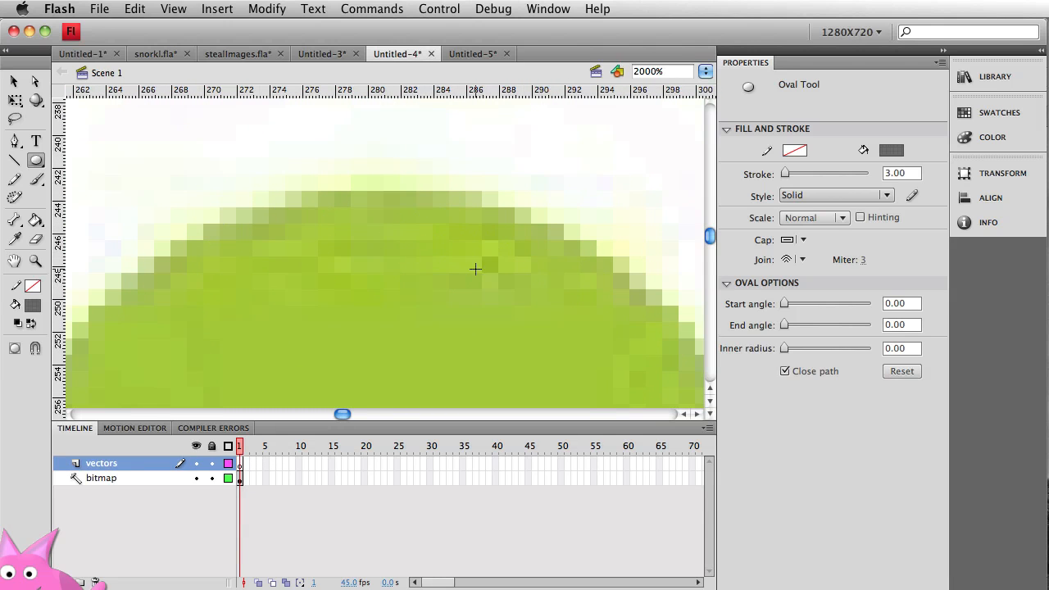
mouse_move(417, 243)
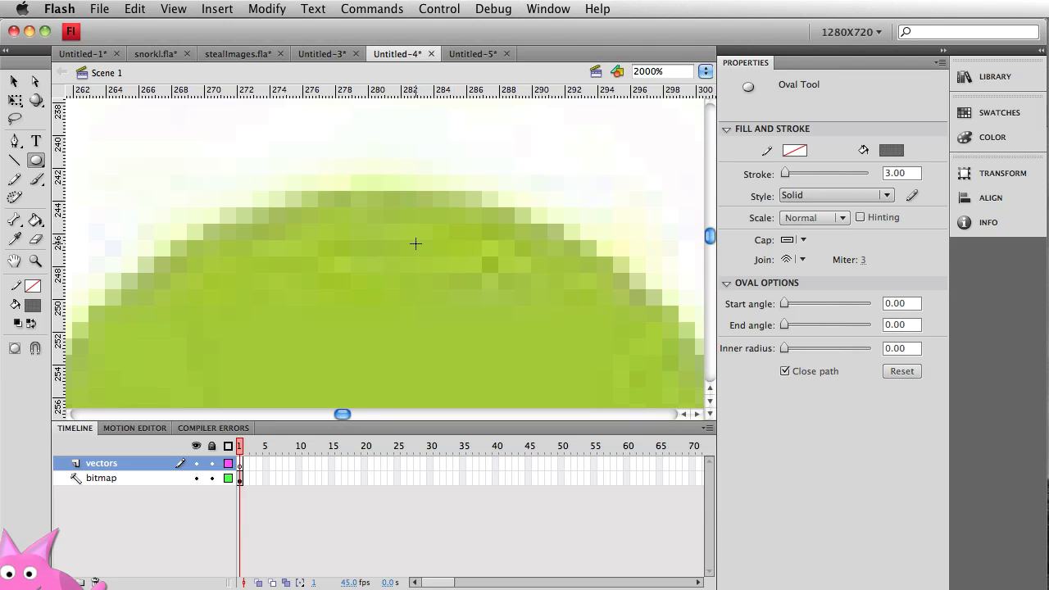
key(cmd+-)
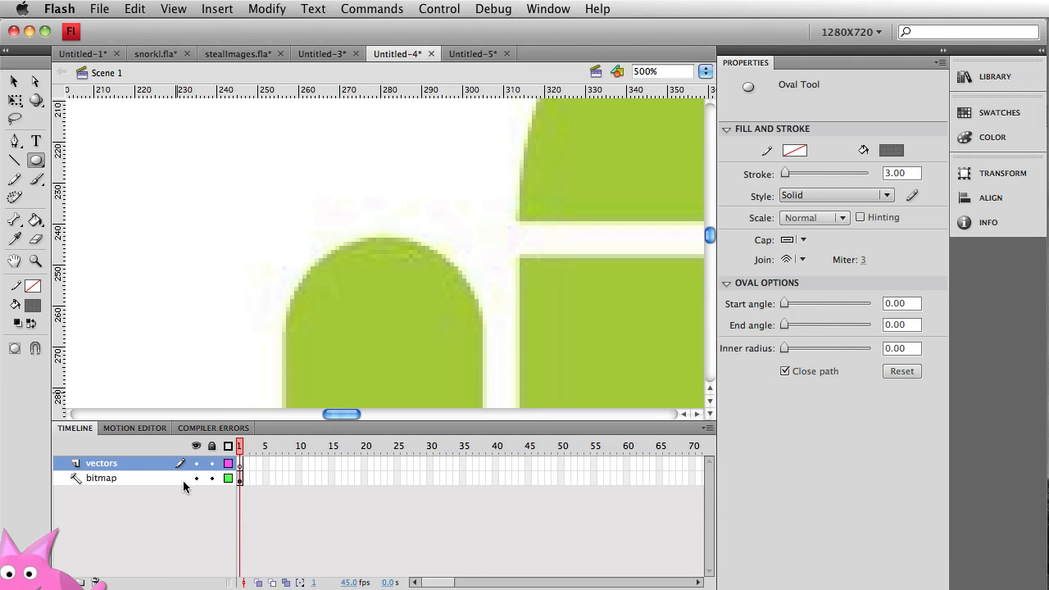
mouse_move(144, 469)
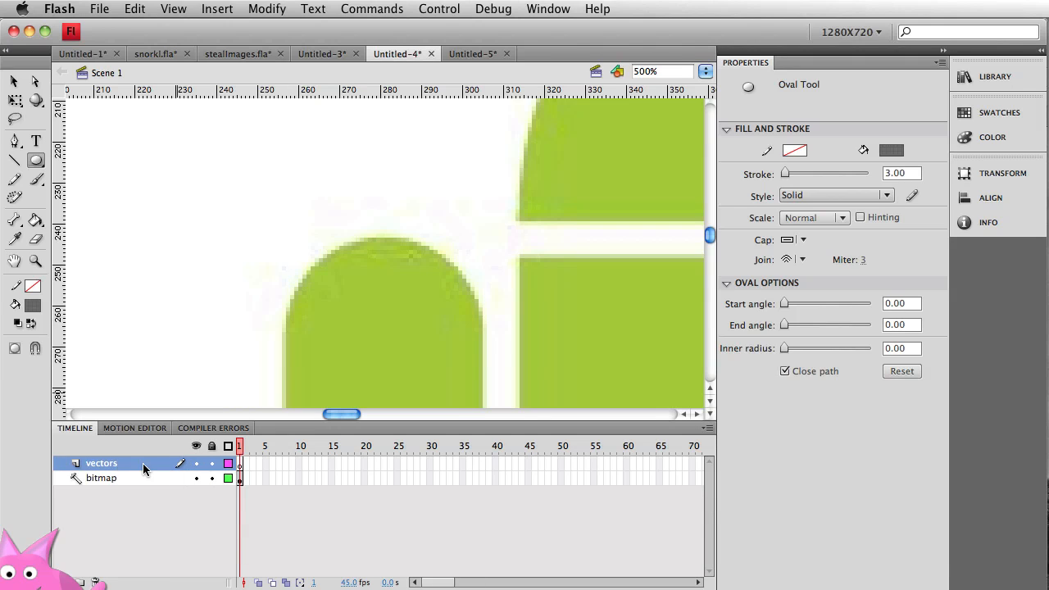
Step: Make the vectors layer active and lock the bitmap tracing layer against edits
click(240, 462)
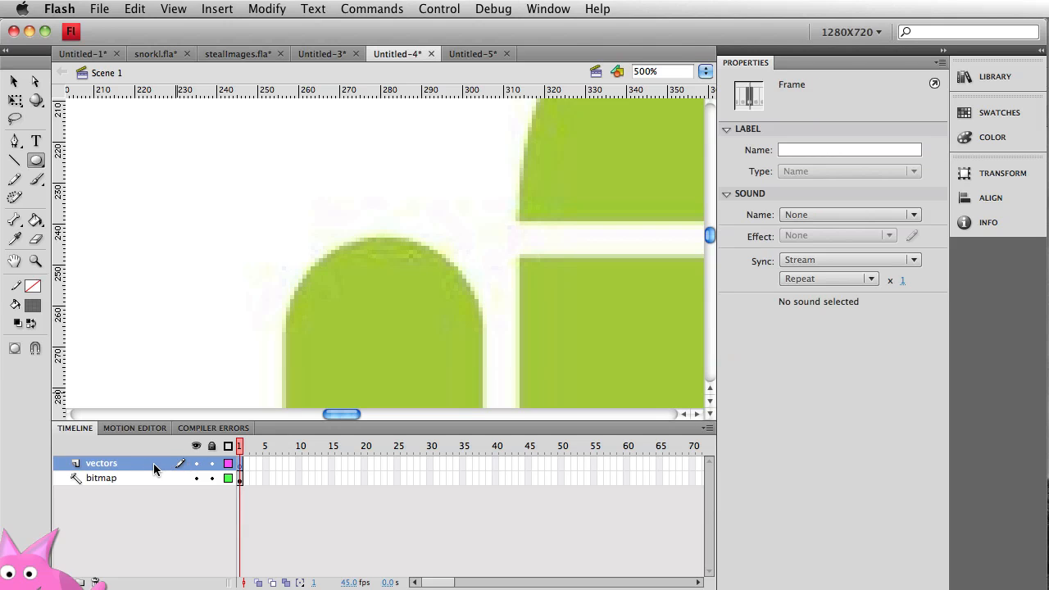
mouse_move(74, 417)
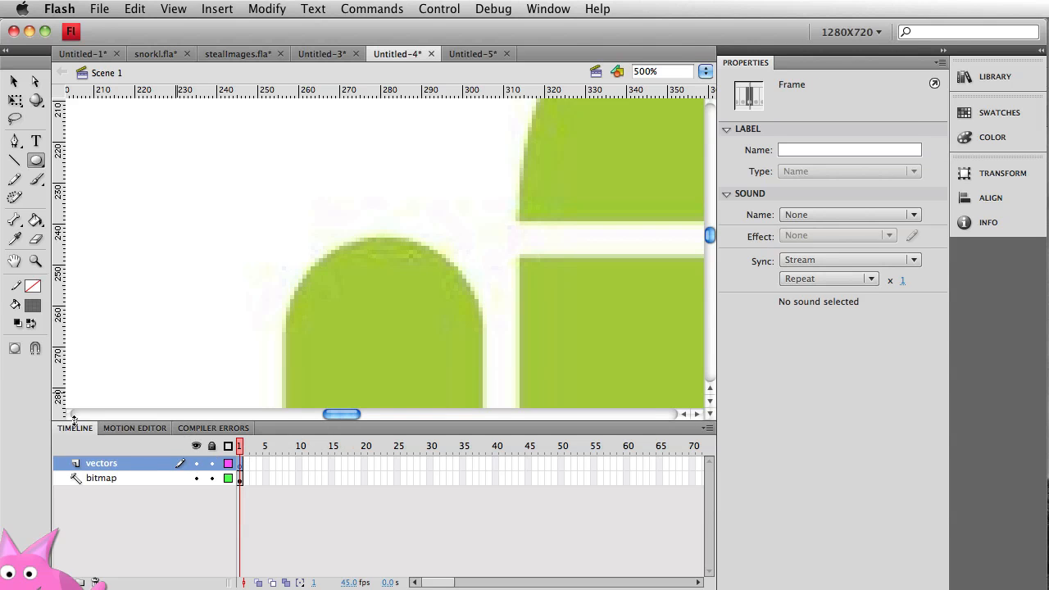
mouse_move(172, 486)
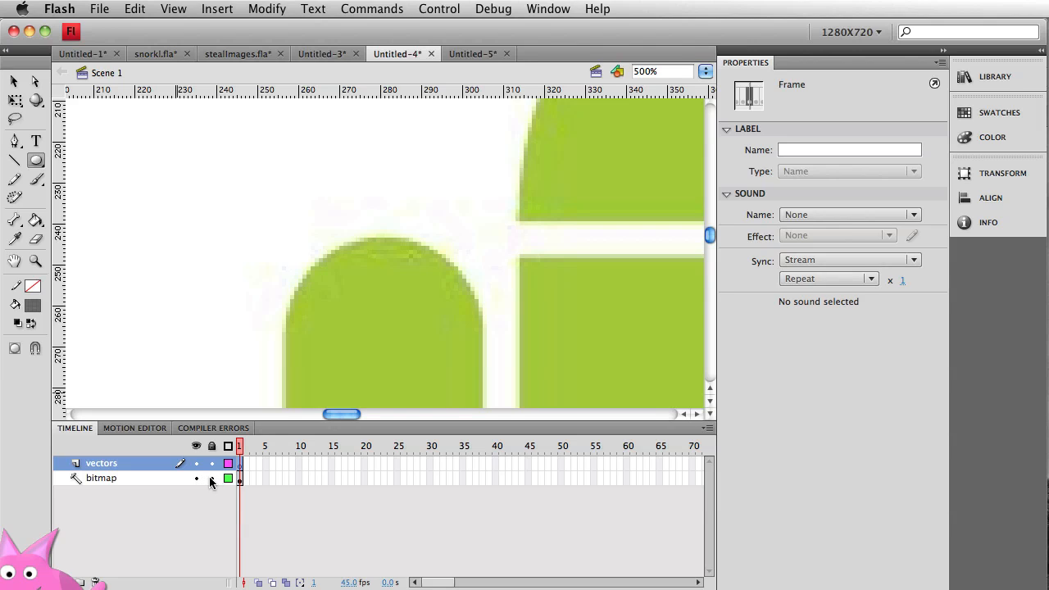
click(212, 478)
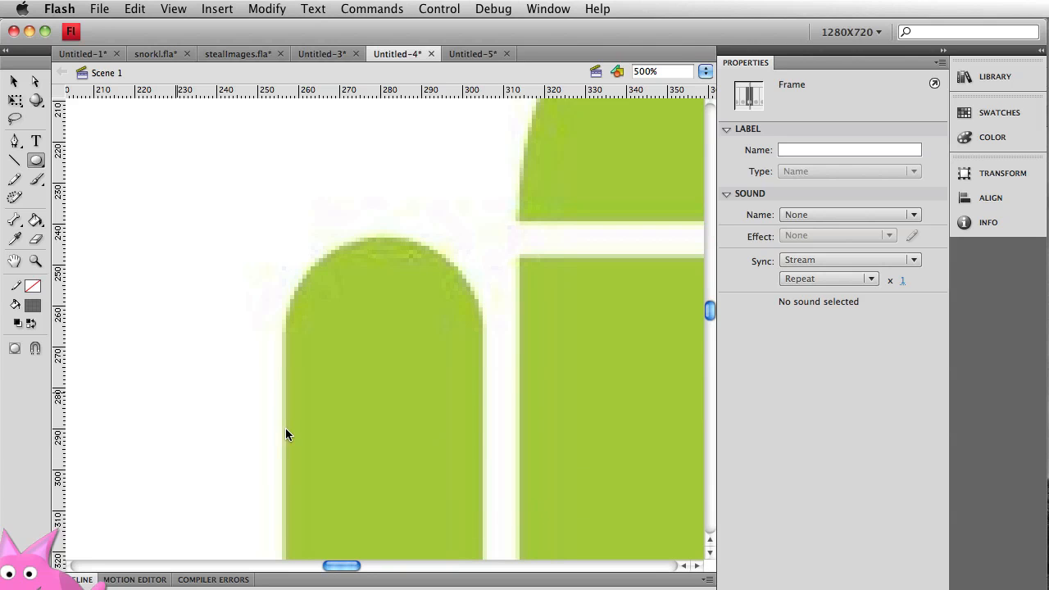
click(36, 161)
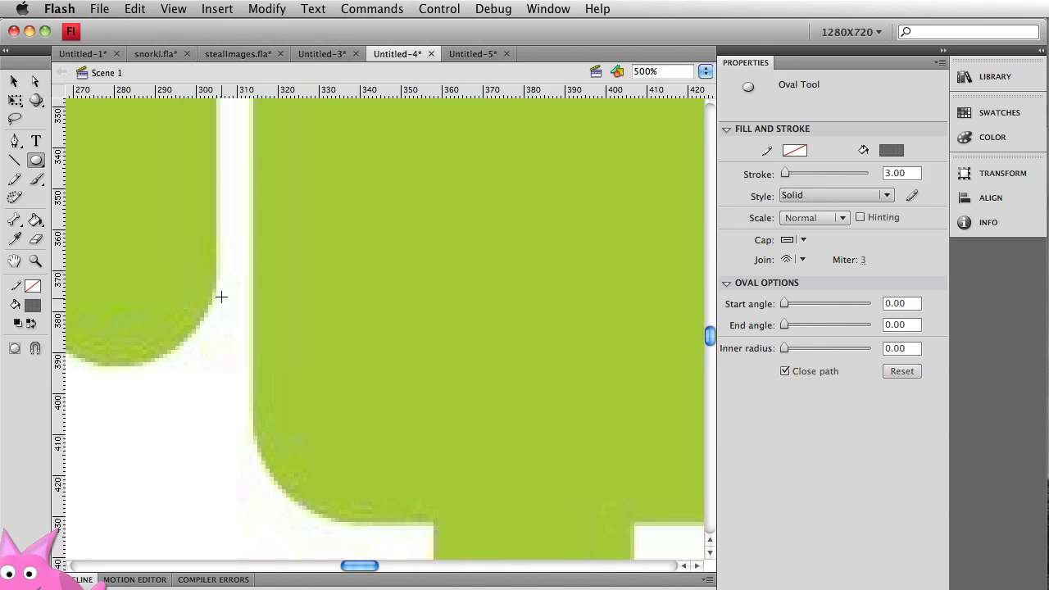
mouse_move(323, 279)
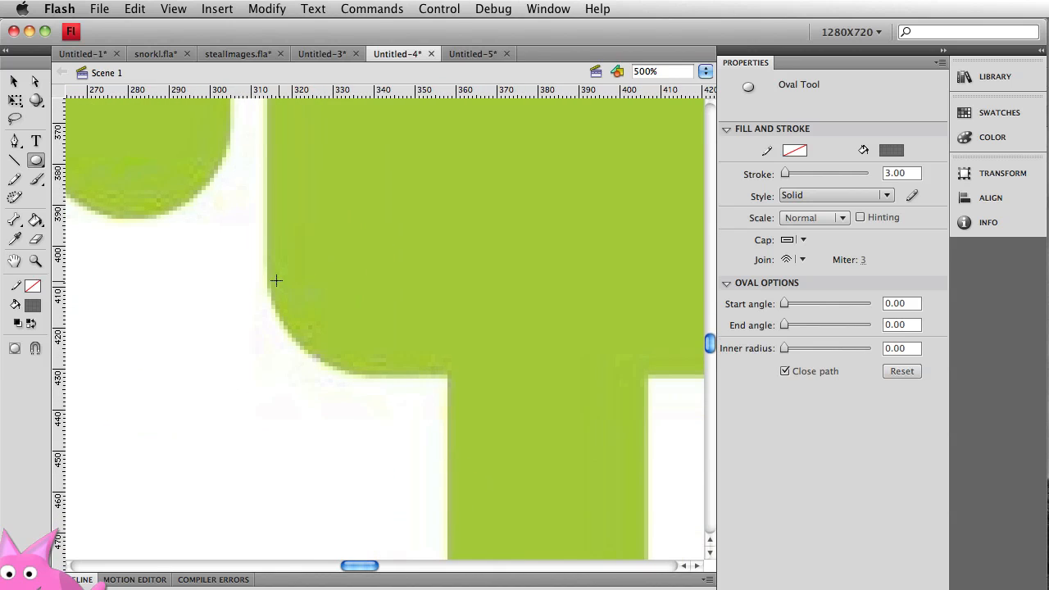
mouse_move(333, 353)
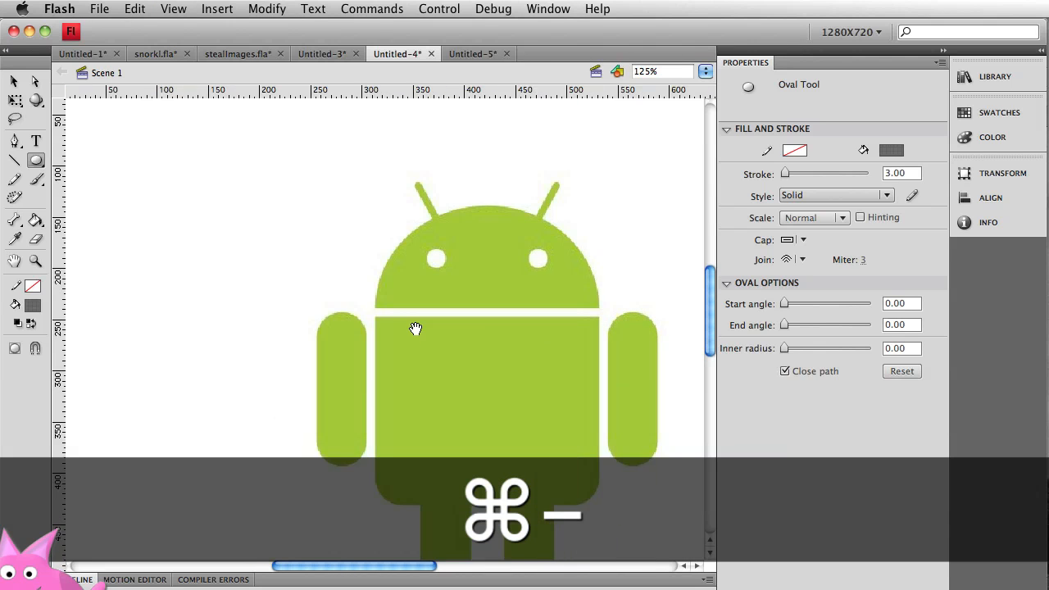
Step: Adjust the zoom to frame the Android's left arm for placing guides
key(cmd+=)
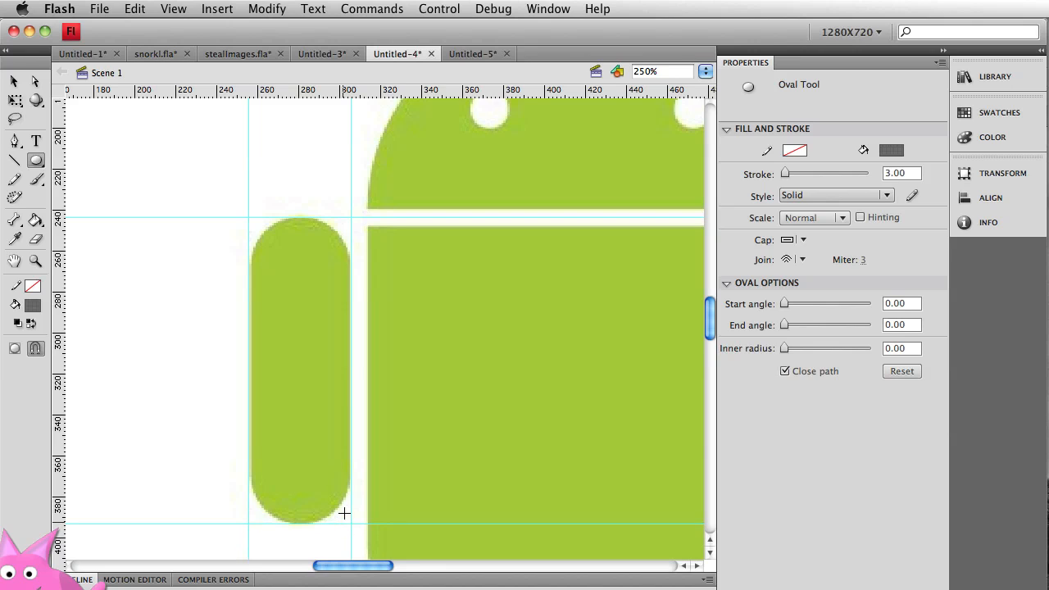
mouse_move(302, 351)
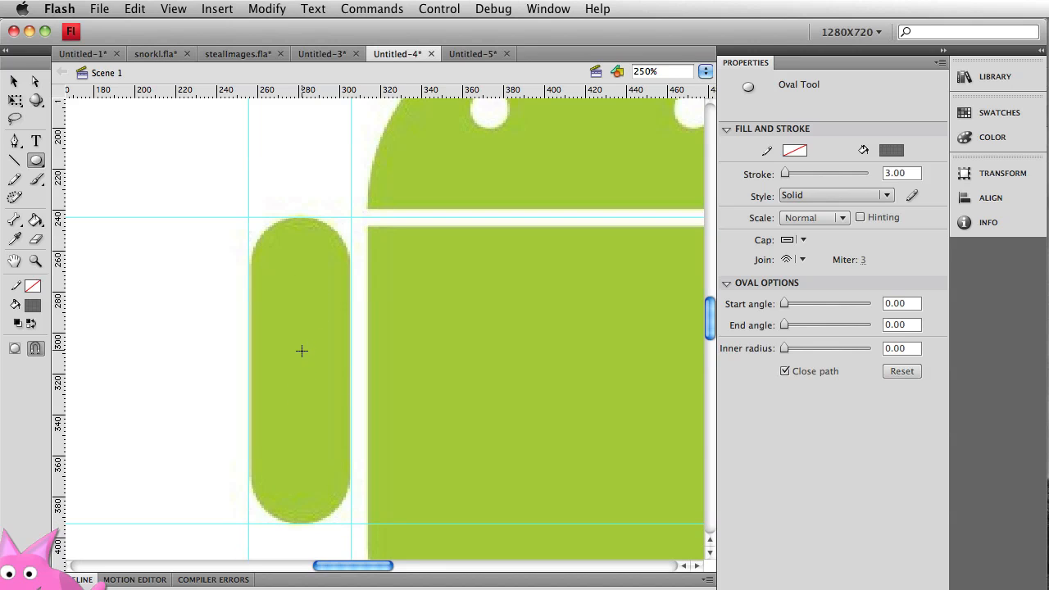
mouse_move(350, 266)
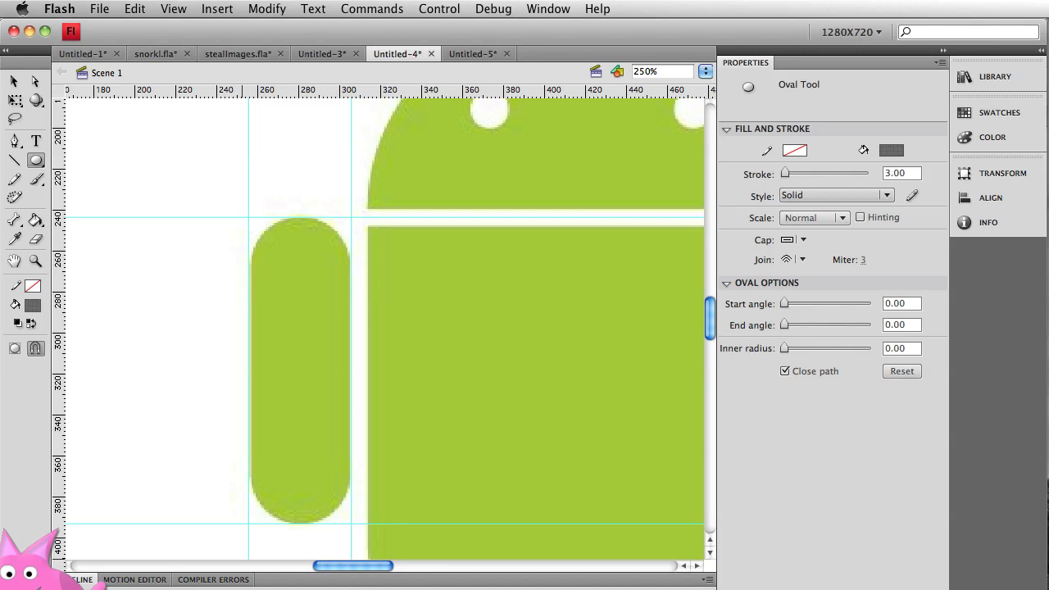
Step: Set up the Rectangle Primitive tool with zero corner radius and a 50% grey fill
click(36, 161)
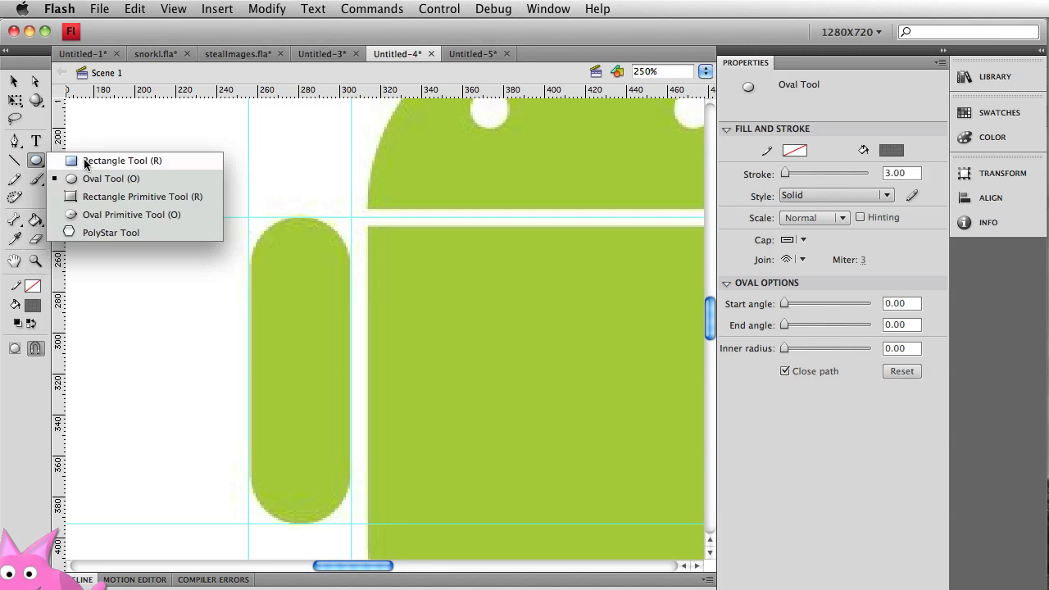
click(140, 197)
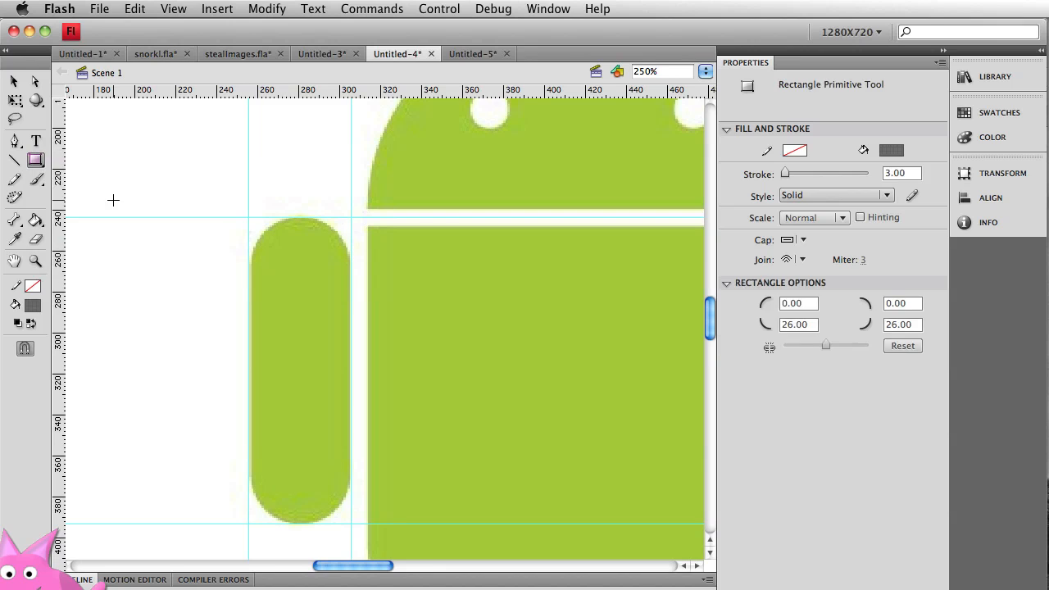
mouse_move(846, 344)
text(0)
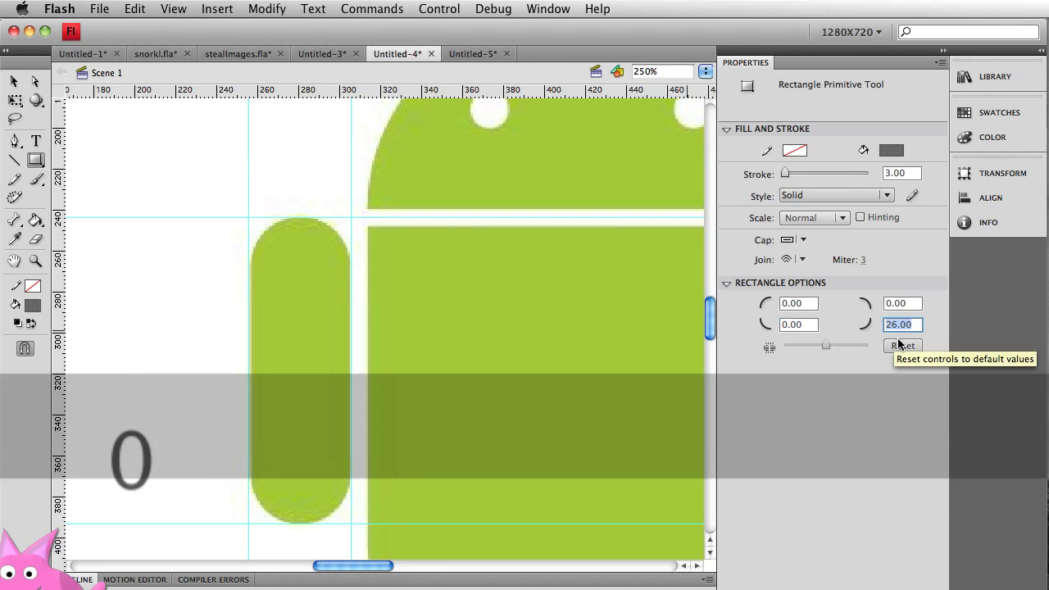
click(902, 345)
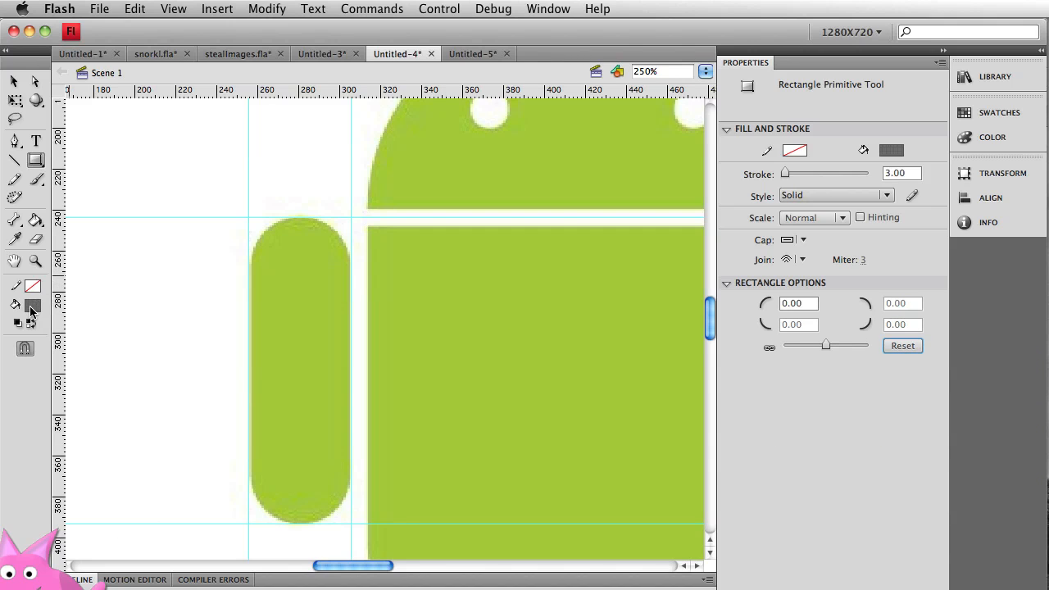
click(42, 323)
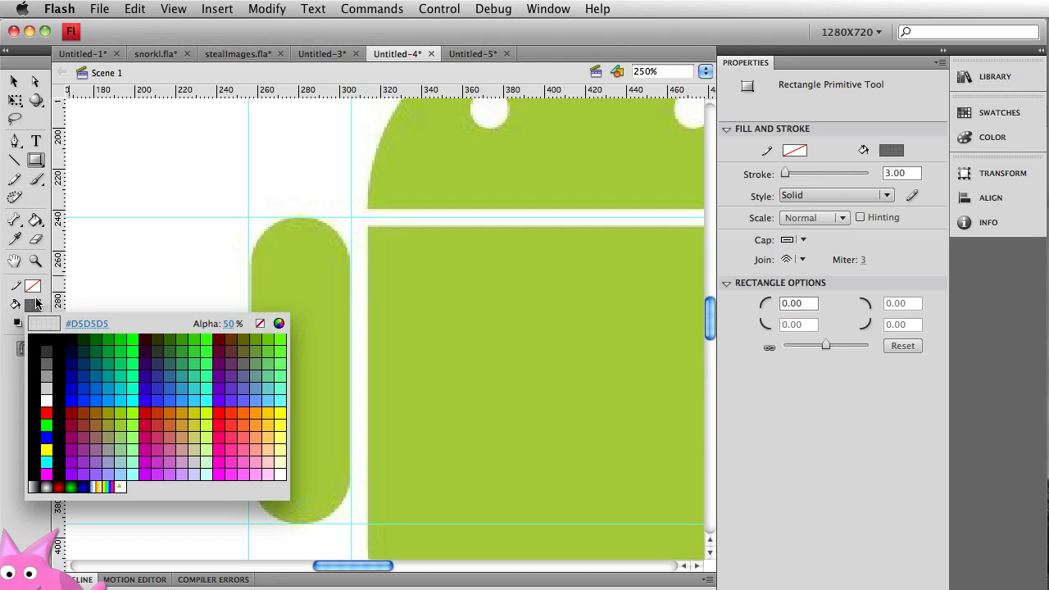
click(249, 219)
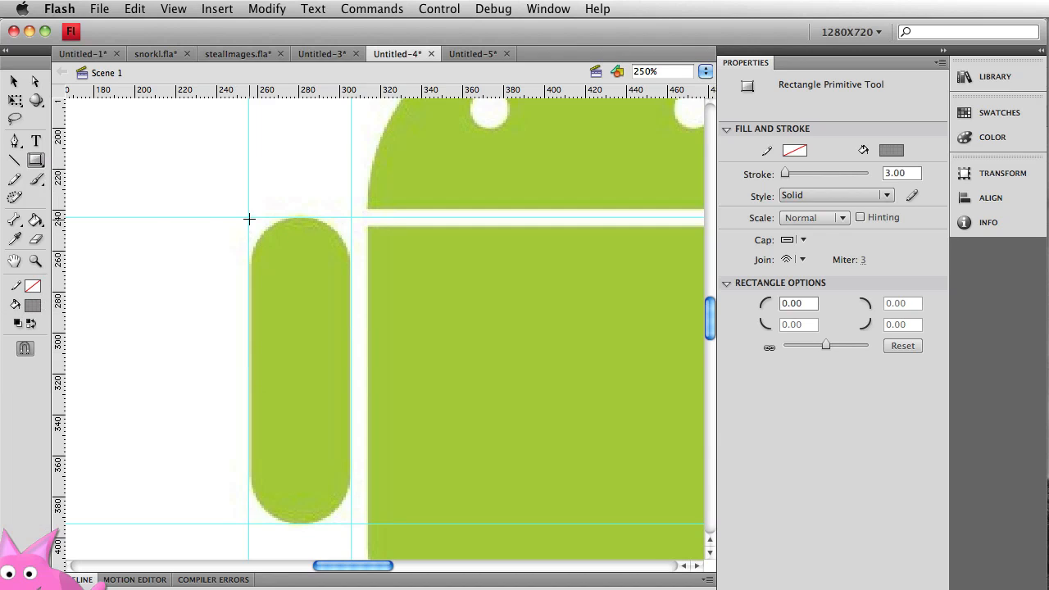
Step: Drag a rectangle over the left arm from its top guide to its bottom guide
drag(249, 216, 288, 357)
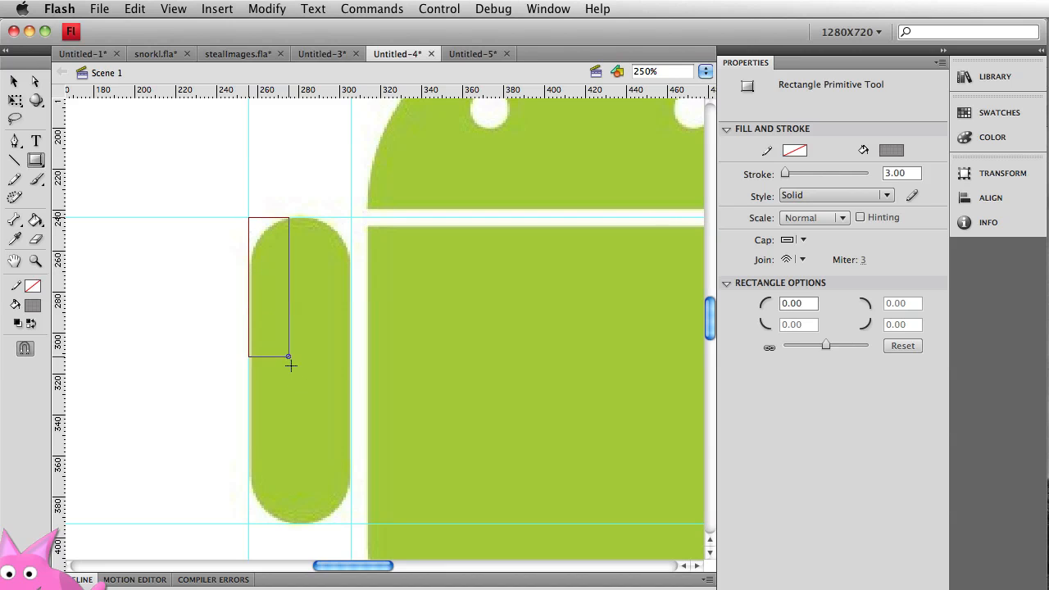
drag(287, 357, 347, 521)
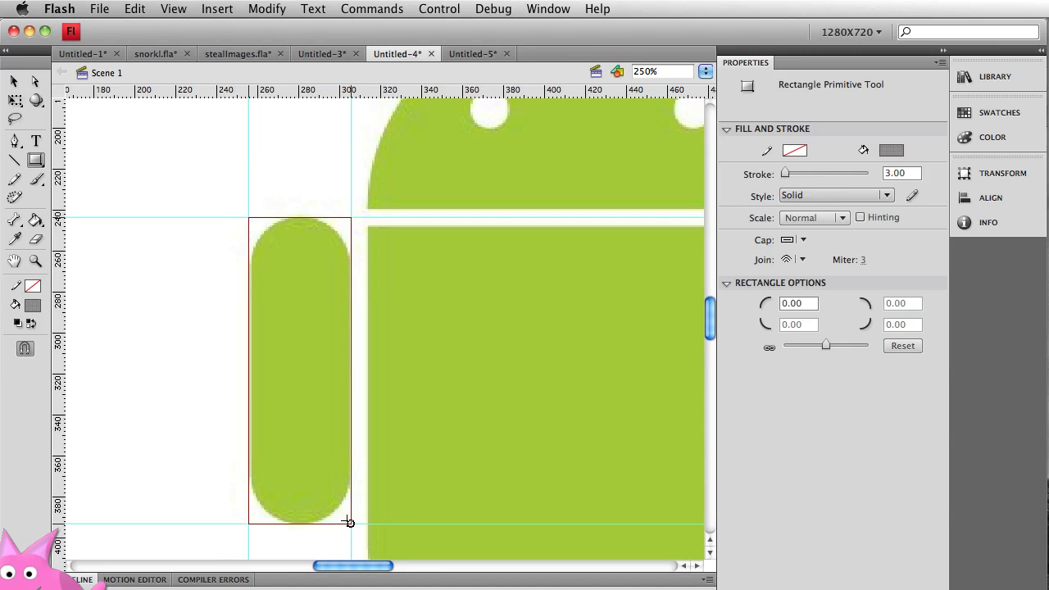
Step: Round the left-arm rectangle's corners to radius 24 to match the arm's pill shape
click(298, 369)
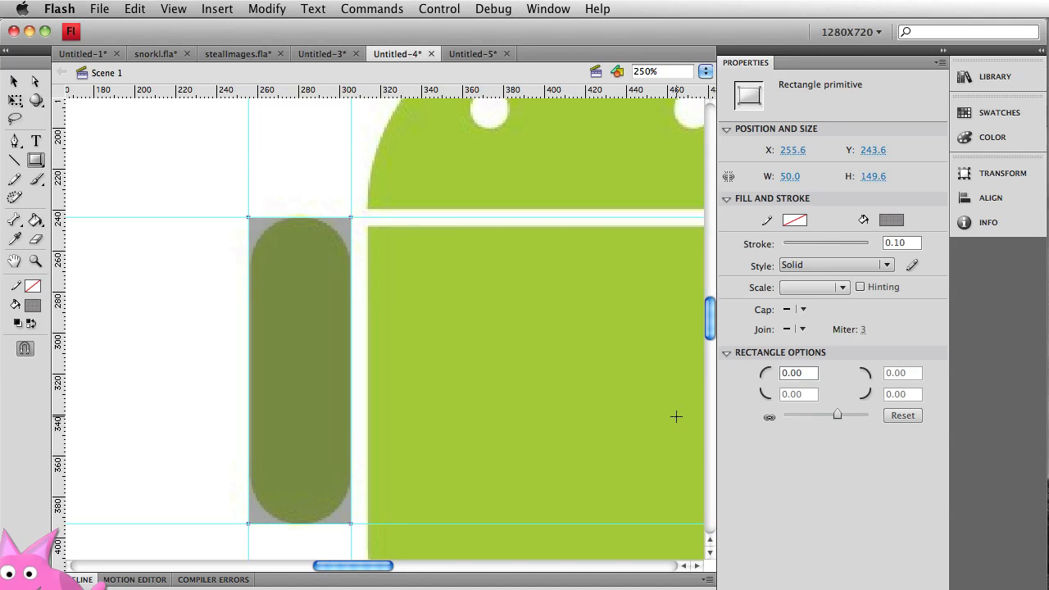
mouse_move(816, 419)
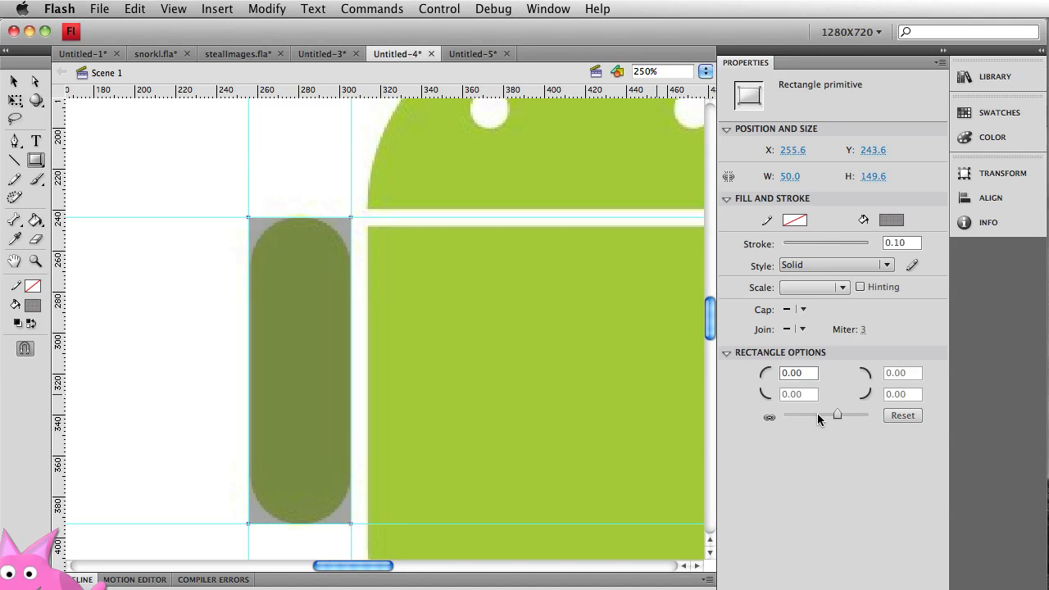
drag(822, 415, 840, 414)
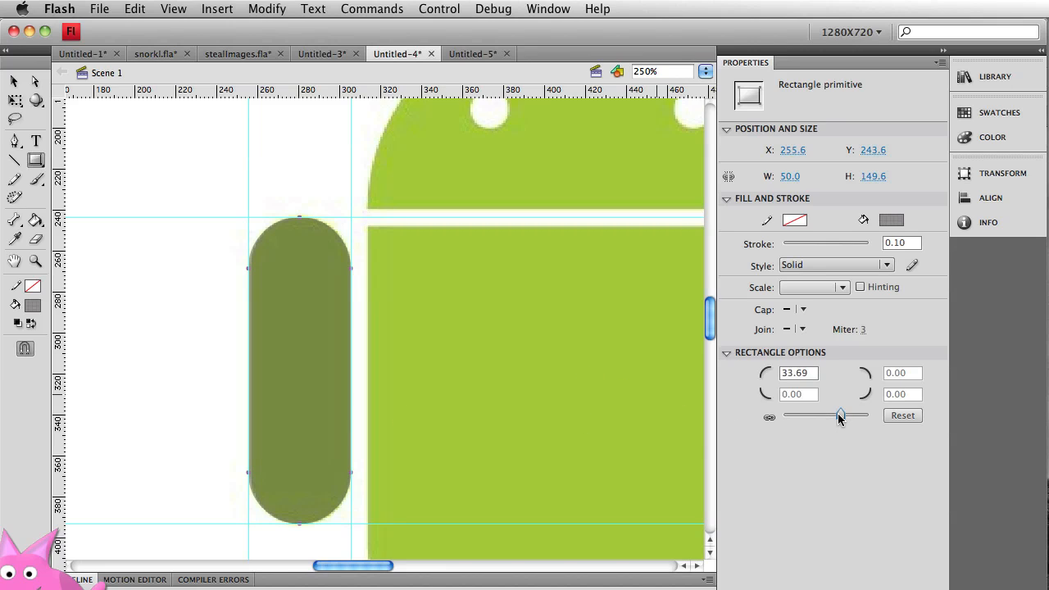
drag(839, 414, 829, 415)
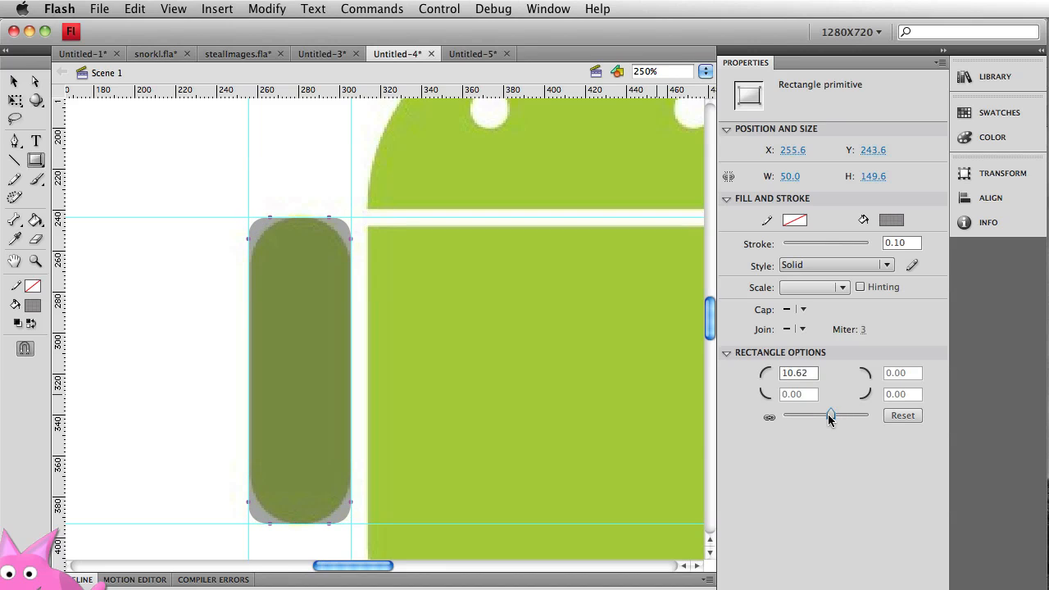
drag(819, 416, 832, 416)
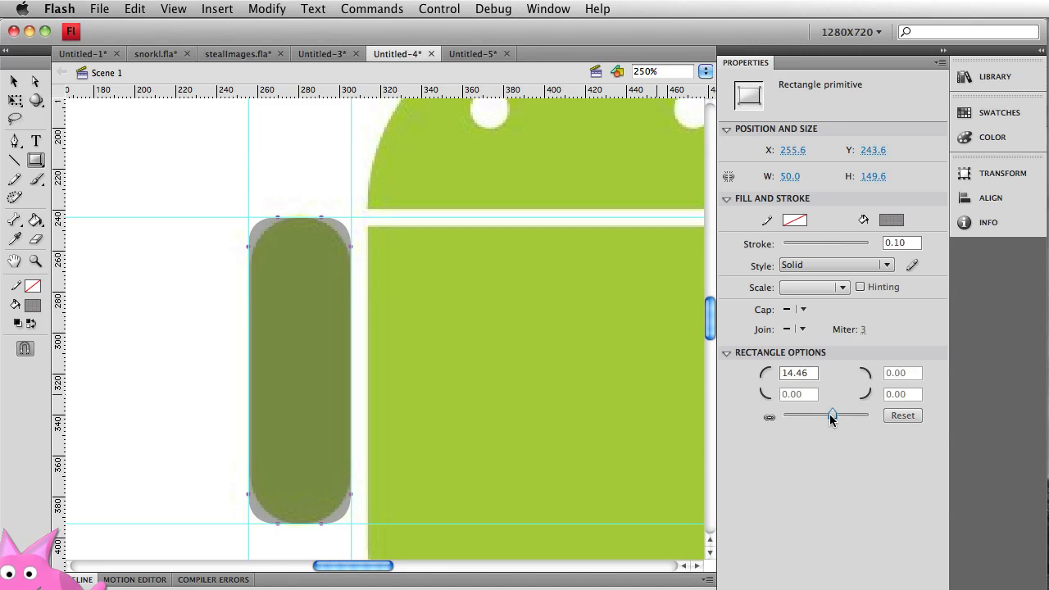
drag(828, 415, 834, 415)
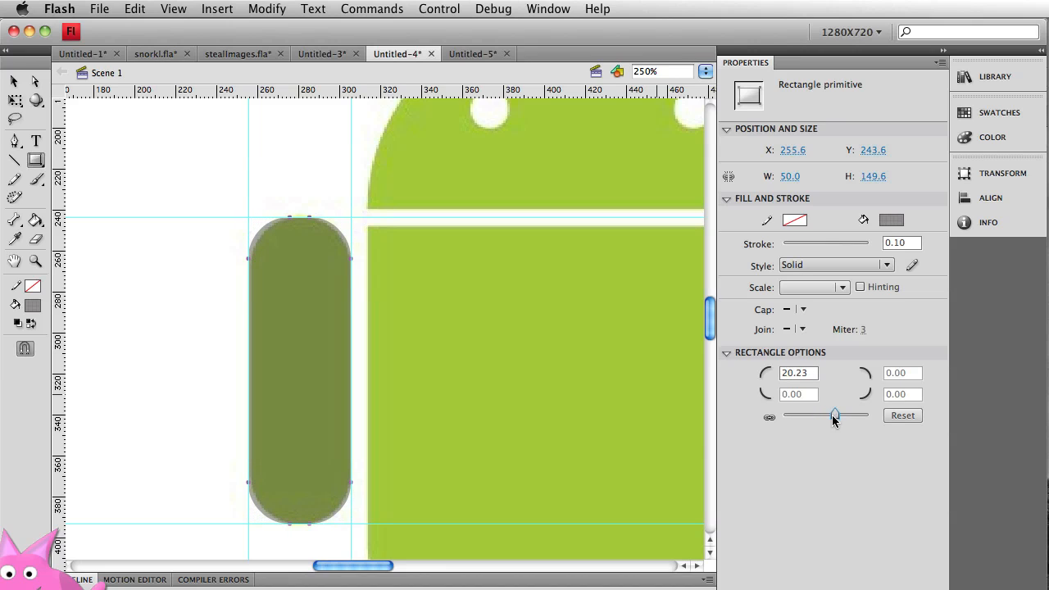
drag(819, 416, 835, 417)
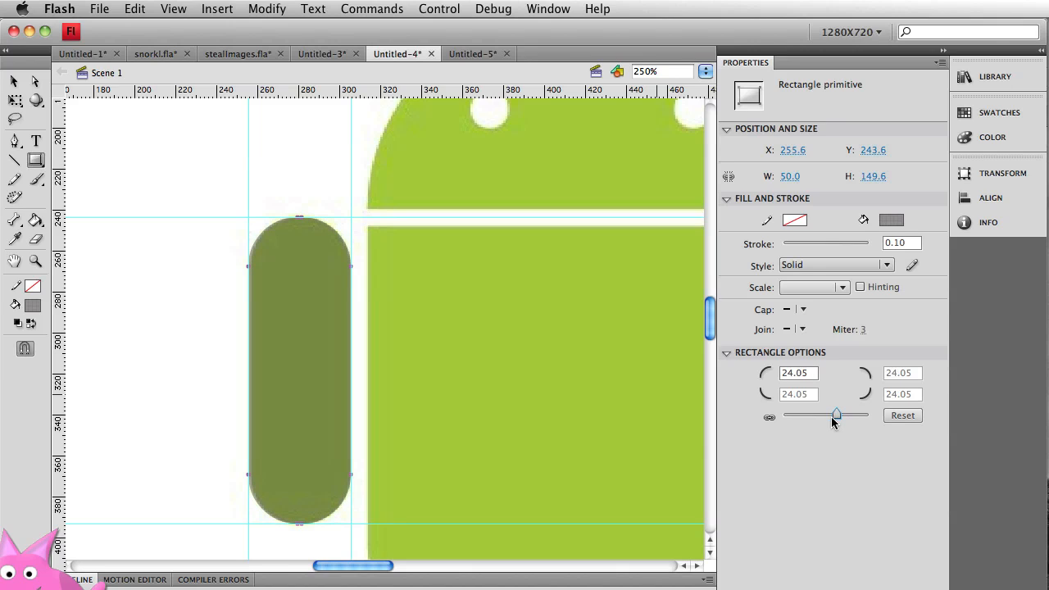
mouse_move(783, 495)
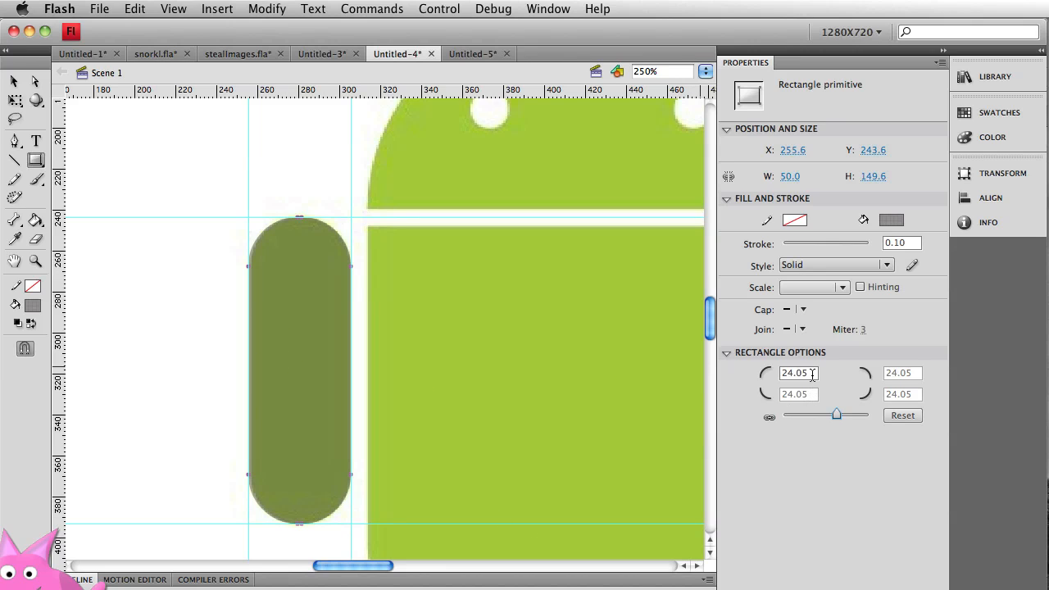
triple_click(796, 374)
text(24)
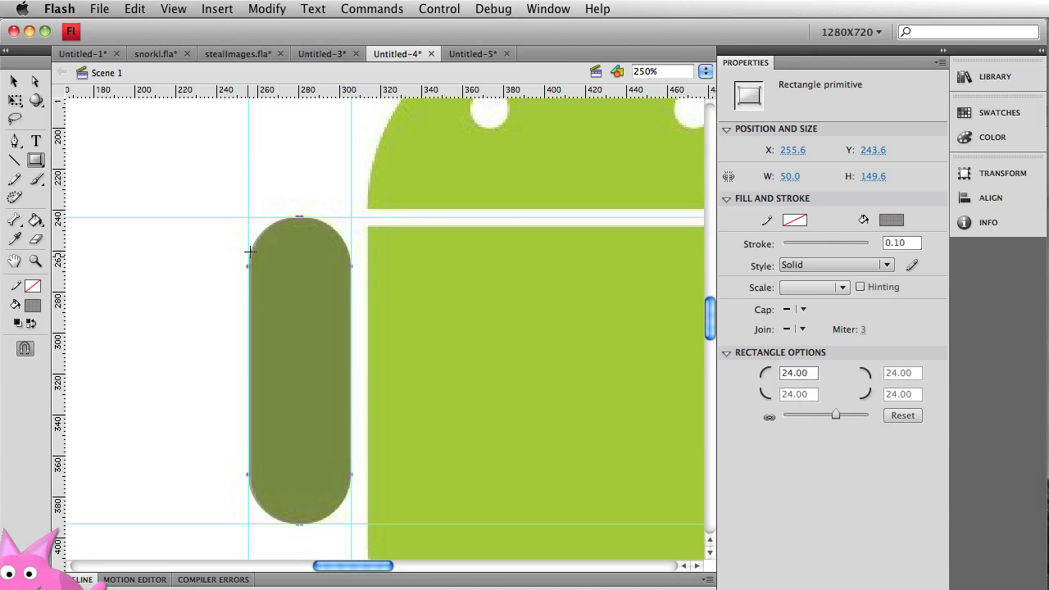
mouse_move(329, 369)
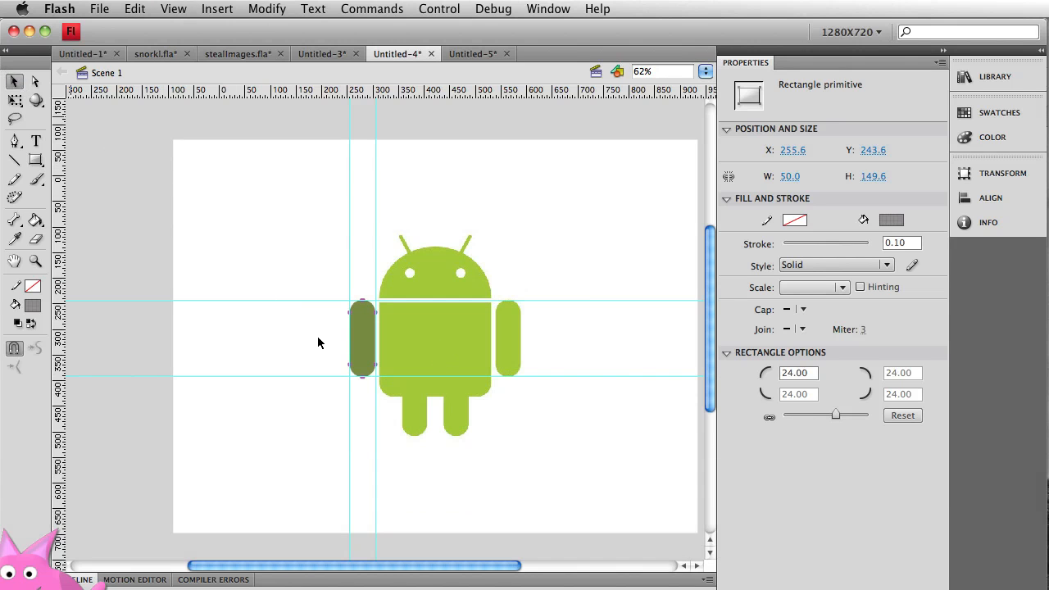
mouse_move(367, 353)
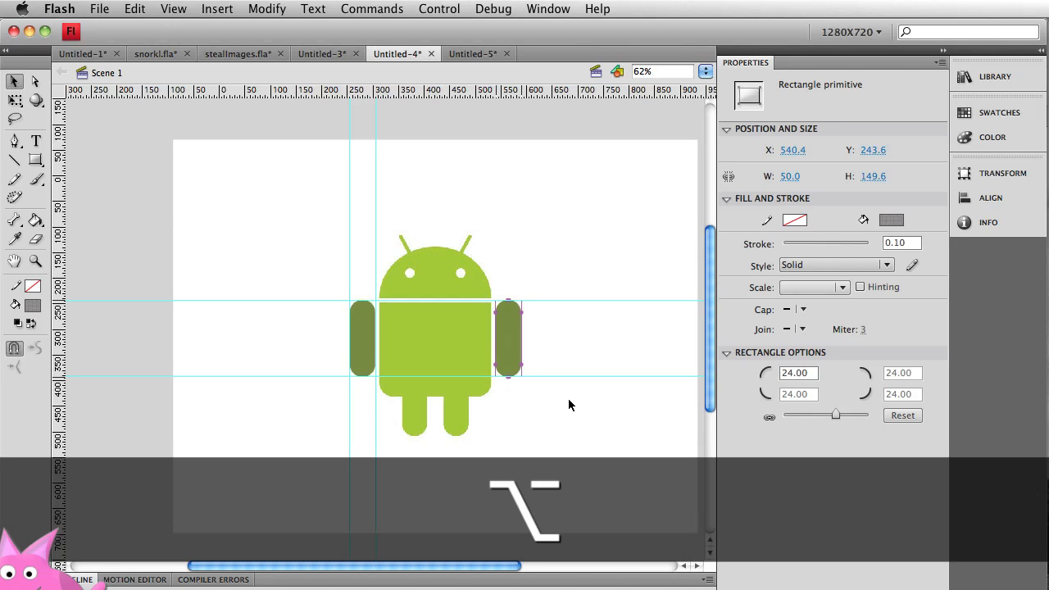
Step: Zoom in on the copied right-arm rectangle and select it for alignment
key(cmd+=)
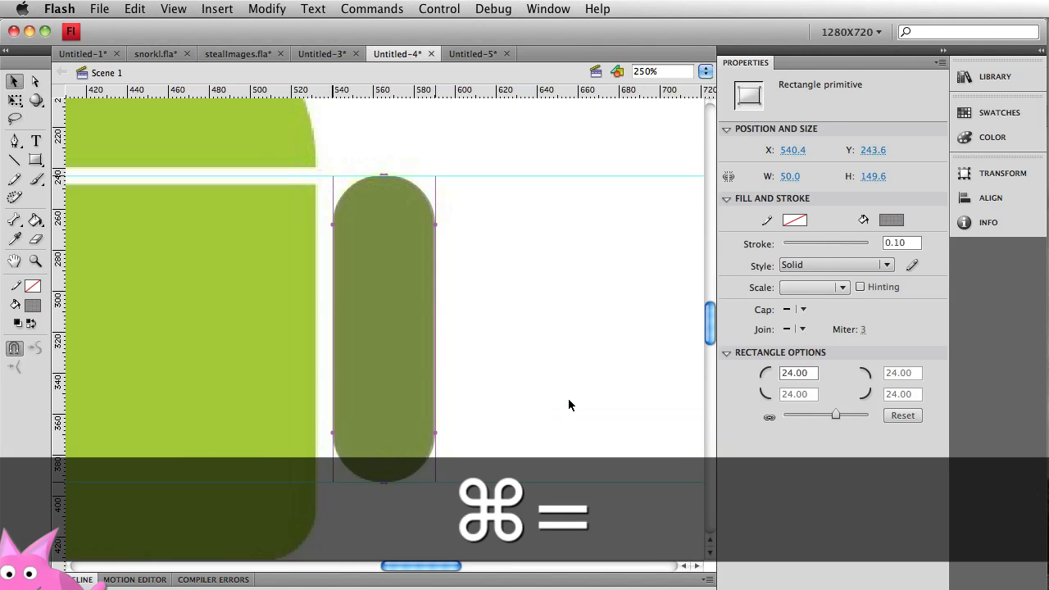
key(cmd+=)
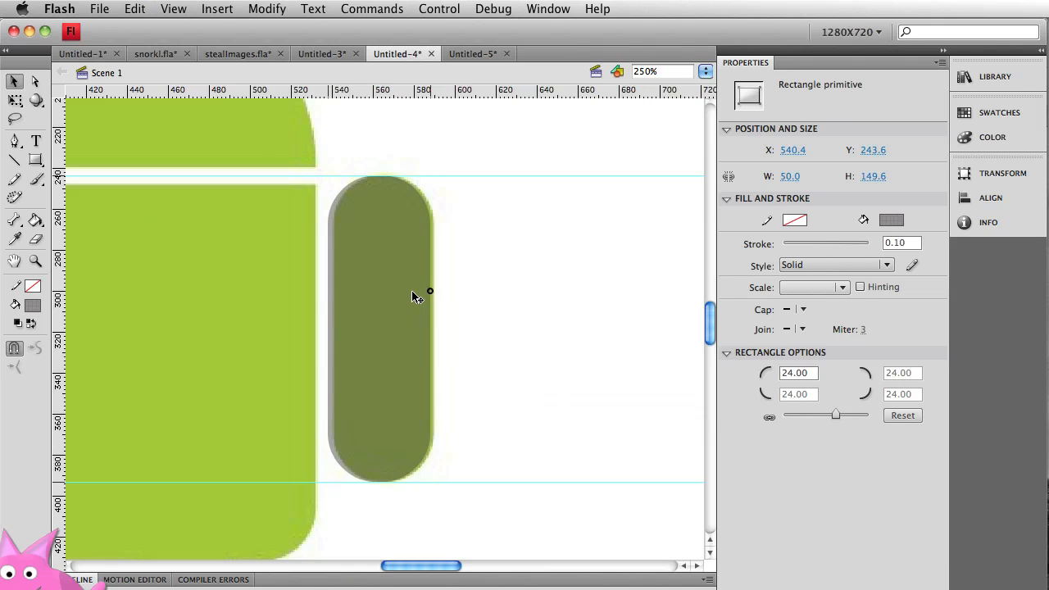
click(381, 352)
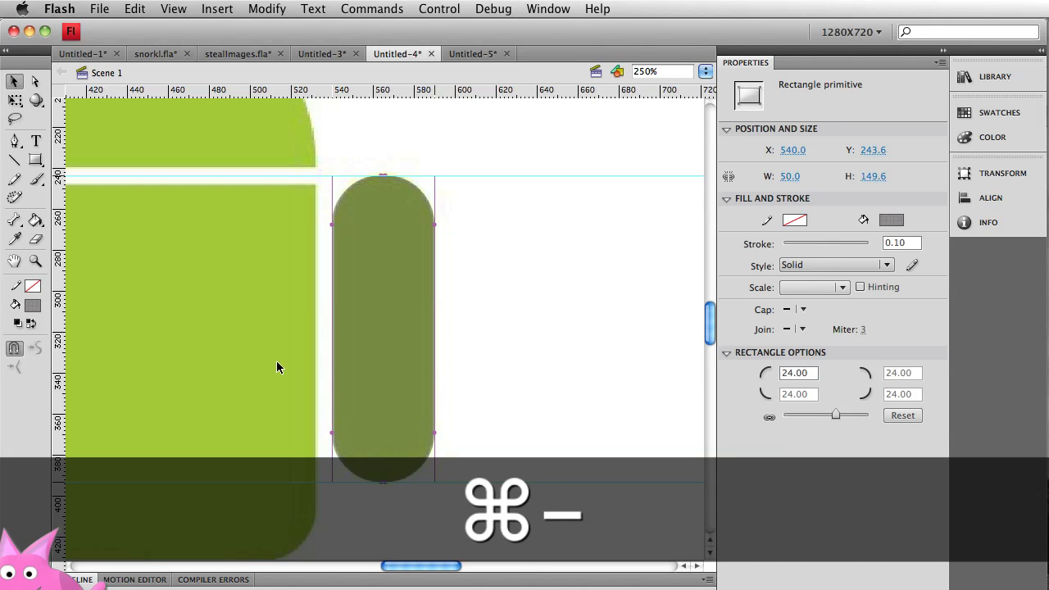
mouse_move(468, 350)
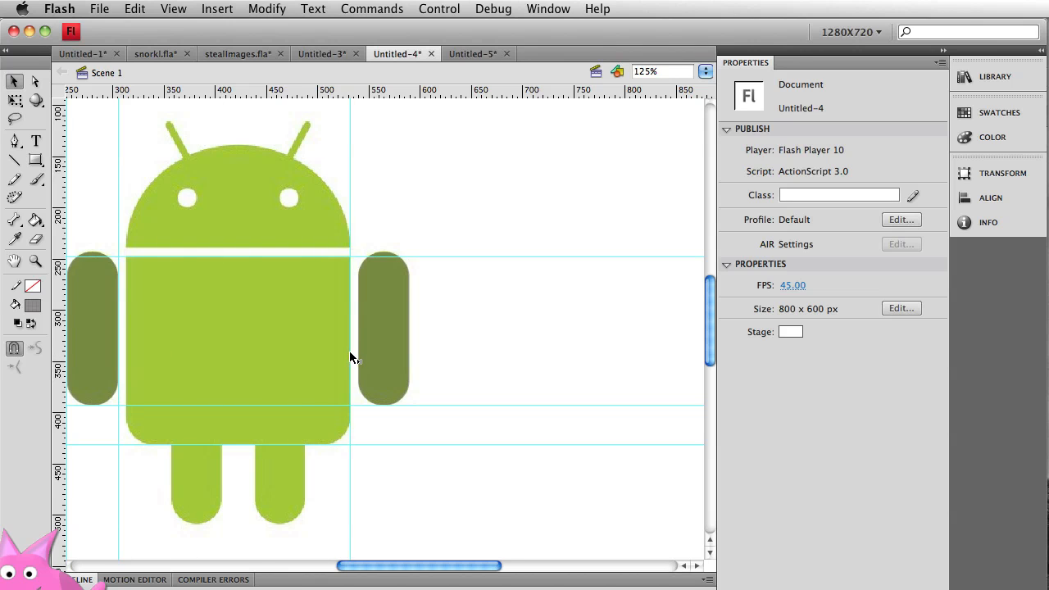
key(cmd+=)
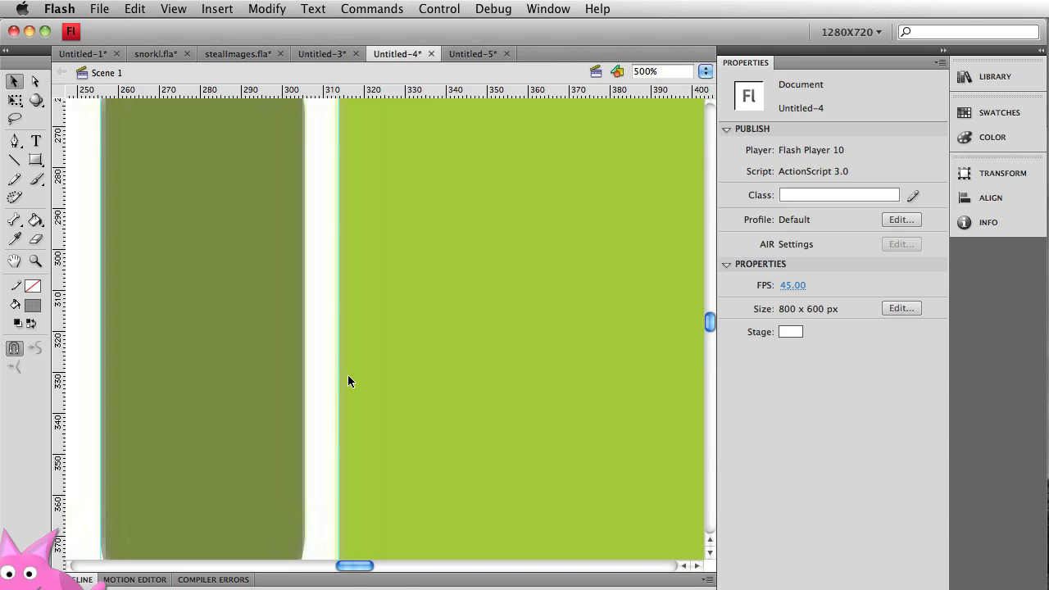
key(cmd+-)
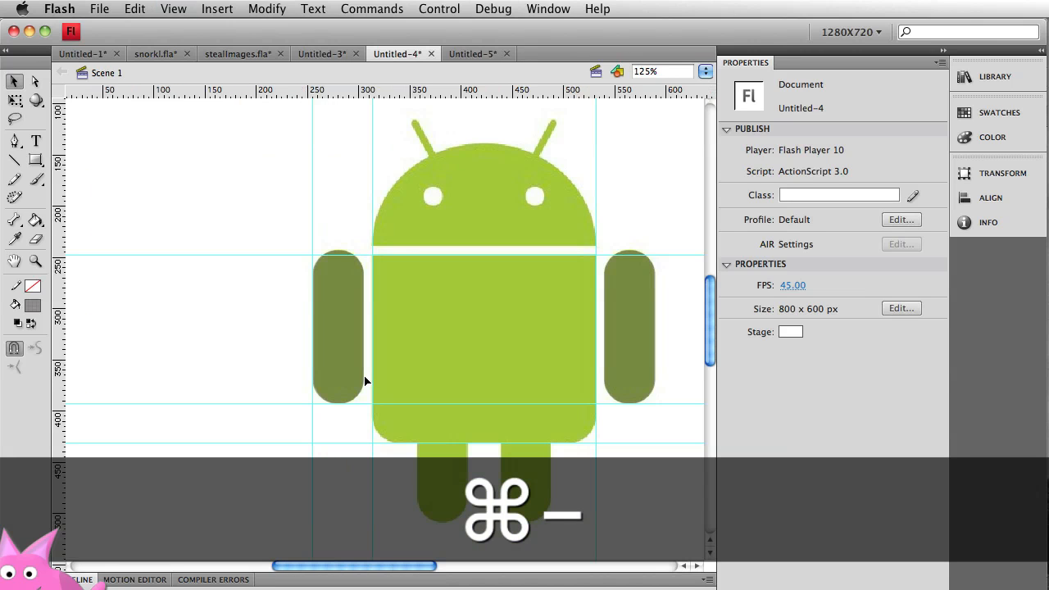
Step: Draw a square-cornered rectangle primitive over the body and apply corner radius 24
click(36, 160)
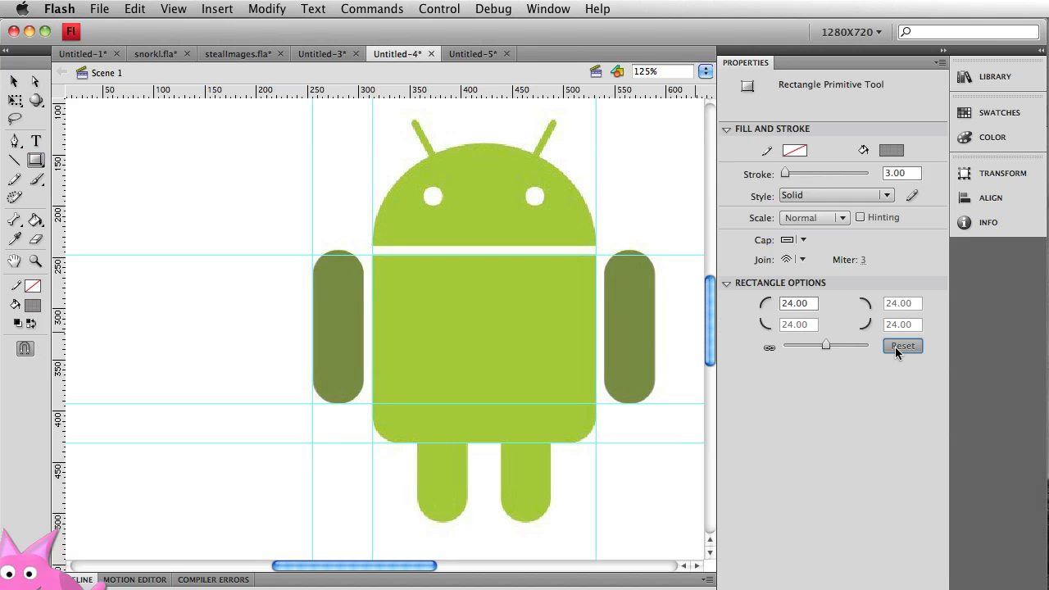
click(901, 344)
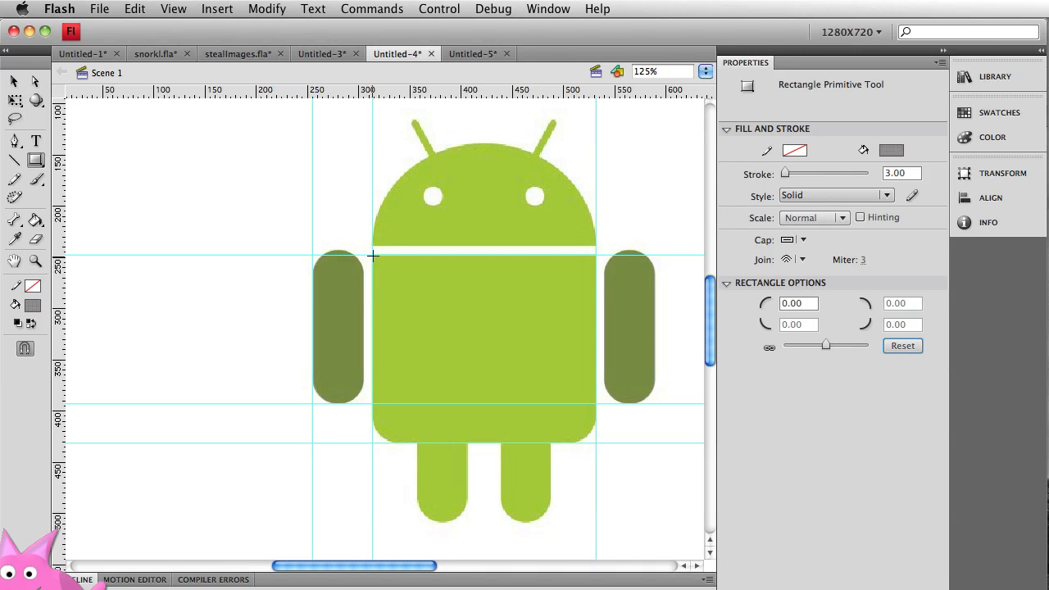
drag(373, 254, 583, 435)
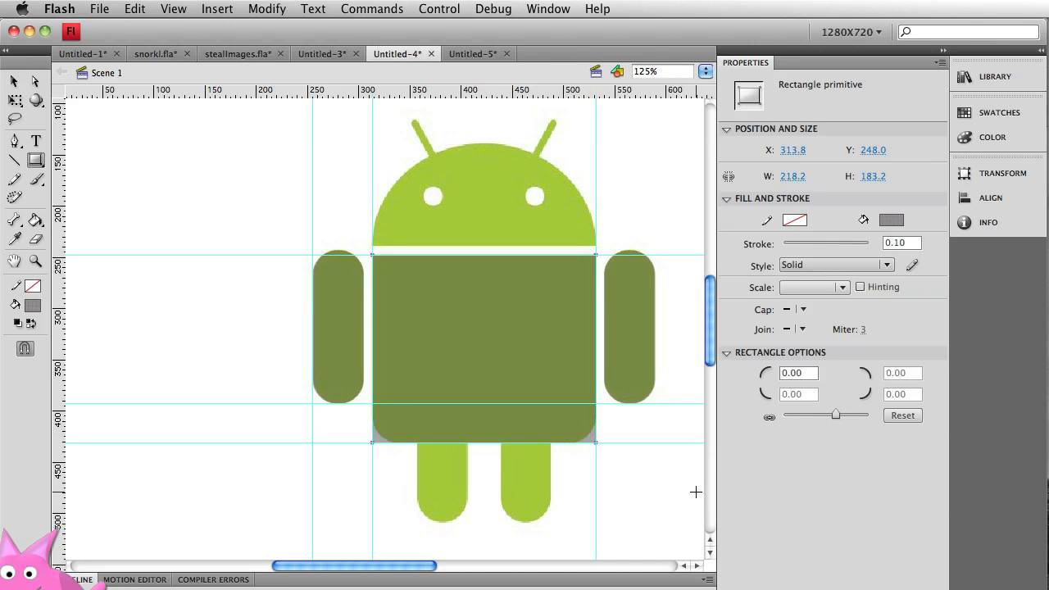
mouse_move(620, 400)
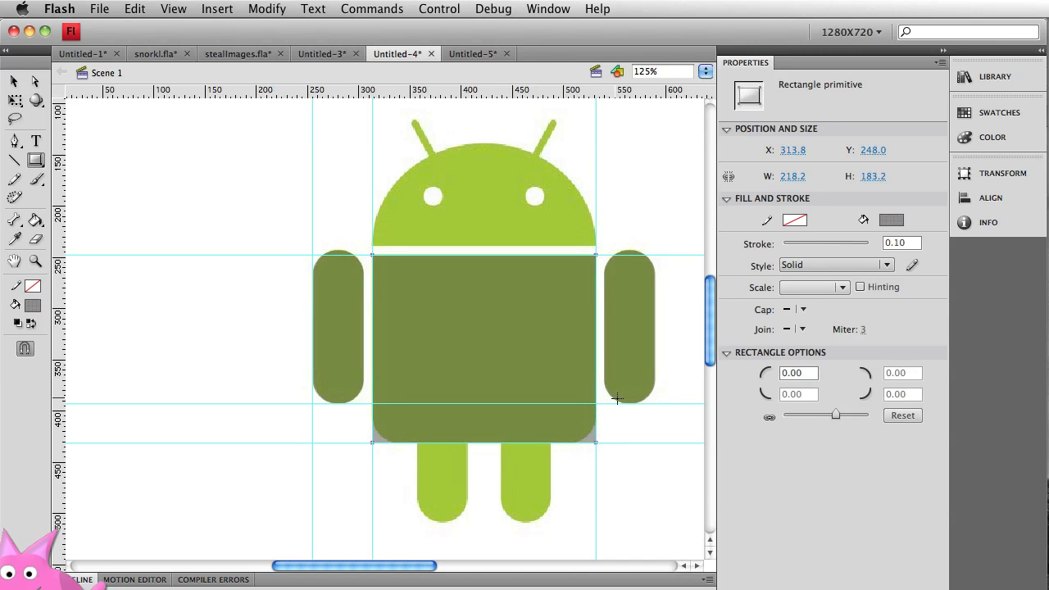
mouse_move(623, 395)
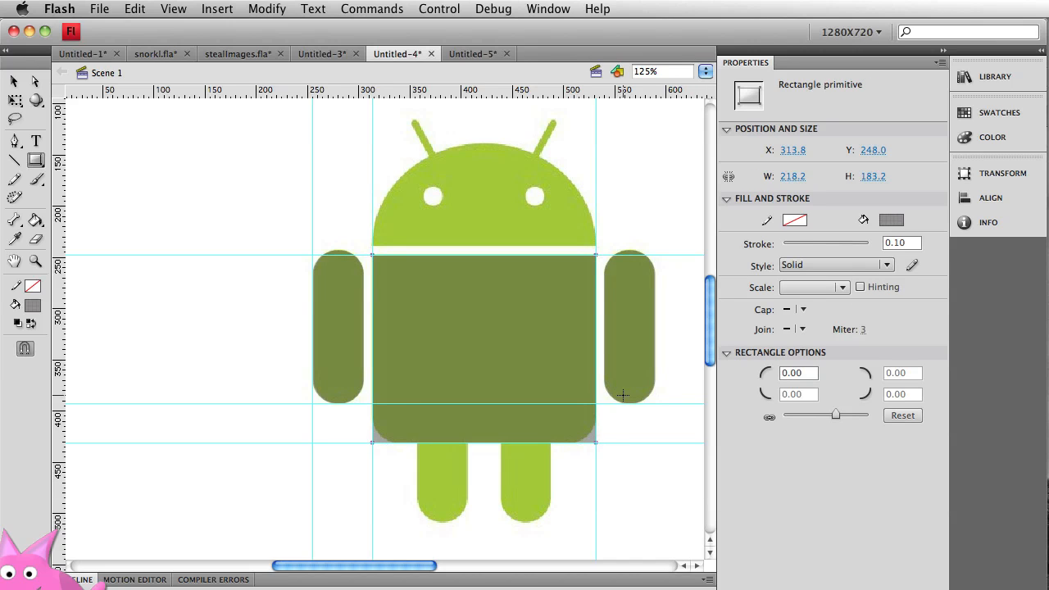
mouse_move(581, 439)
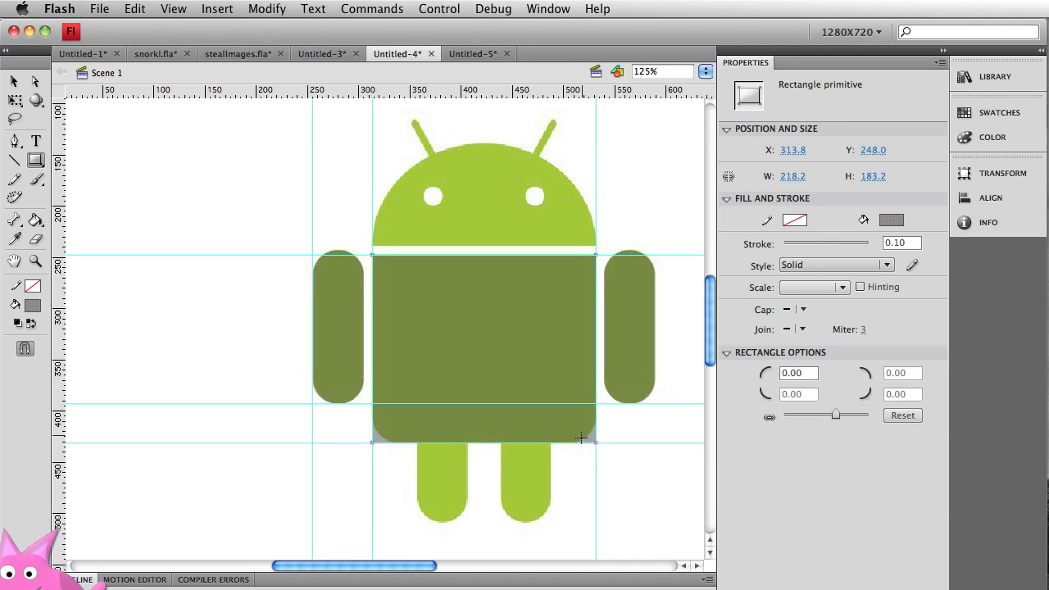
mouse_move(877, 434)
text(24)
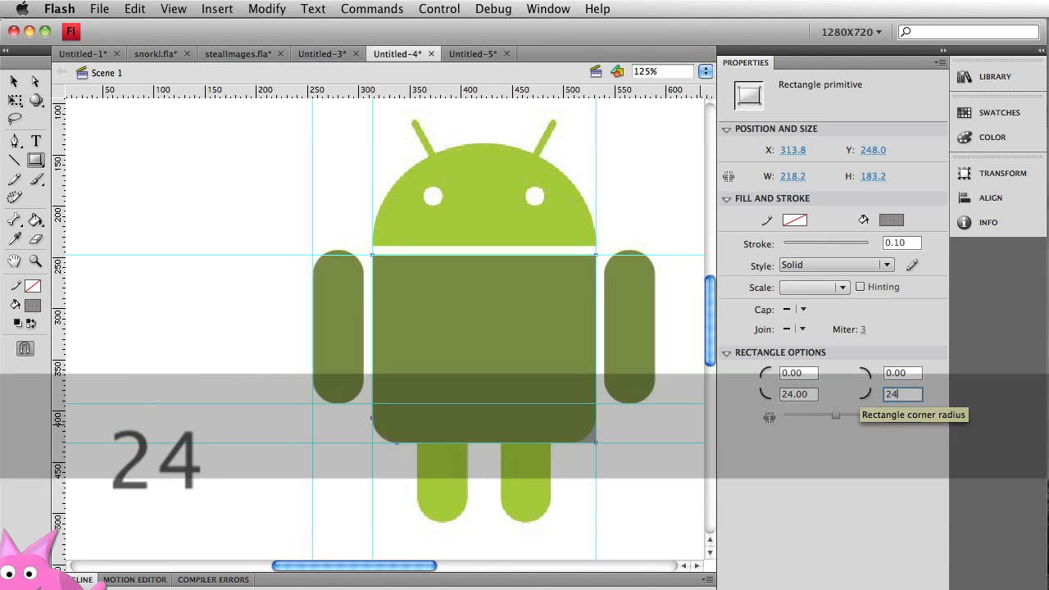
key(Return)
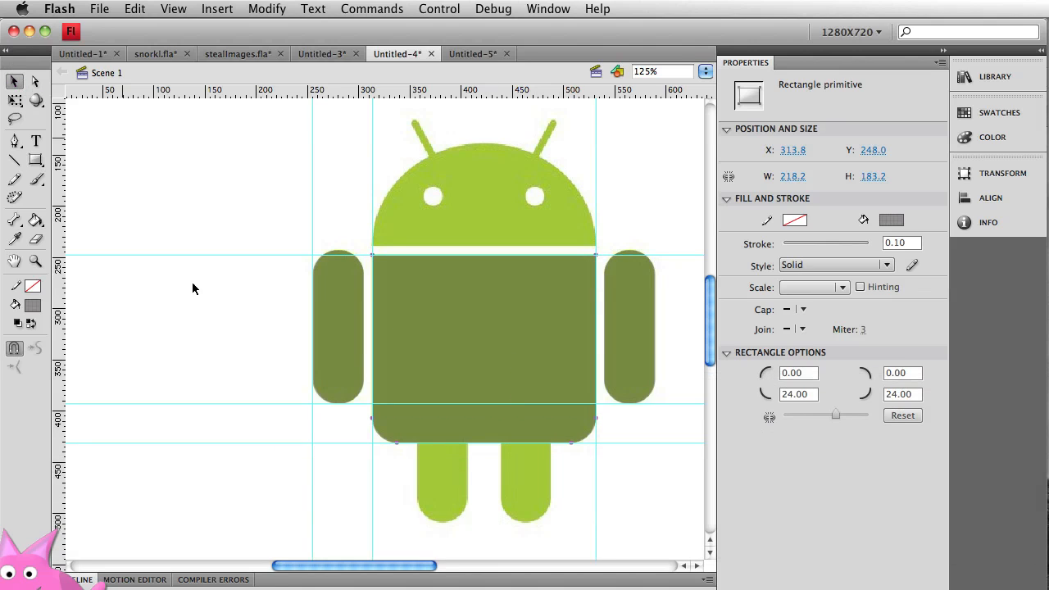
Step: Deselect the body rectangle and zoom in on the legs for tracing
click(401, 491)
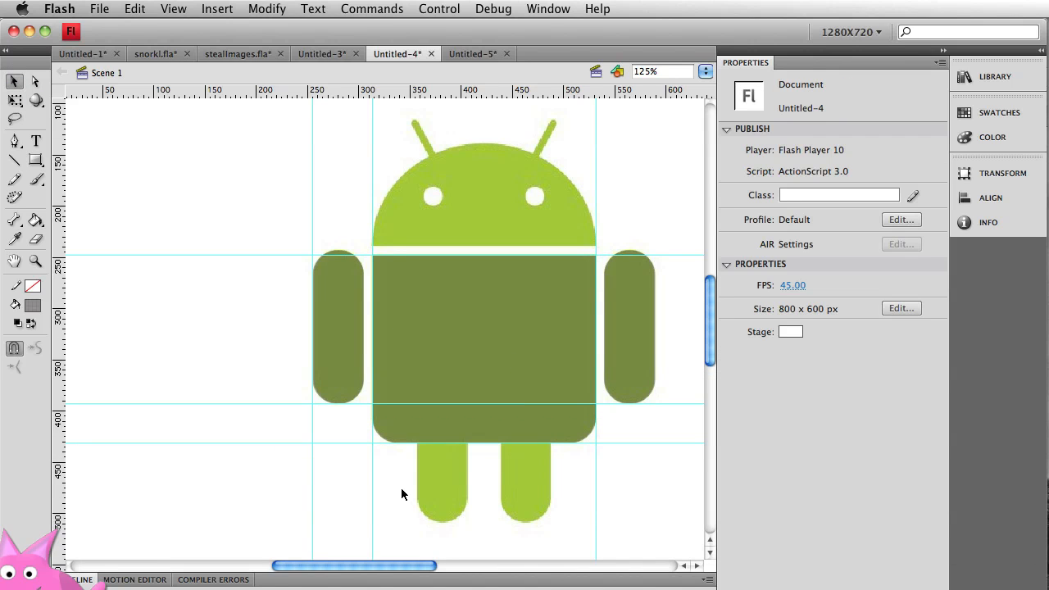
mouse_move(640, 314)
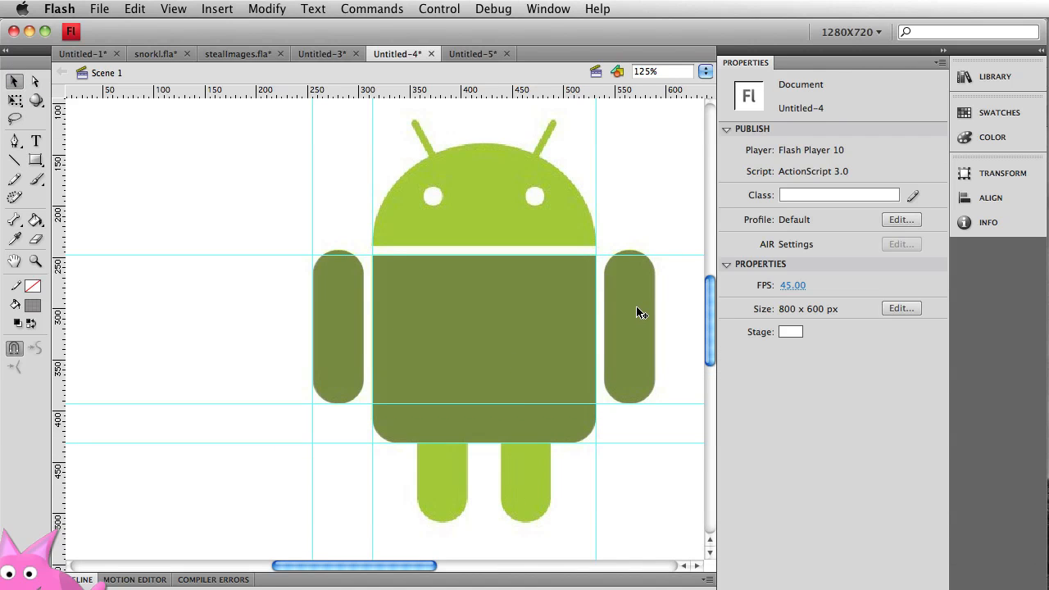
mouse_move(633, 315)
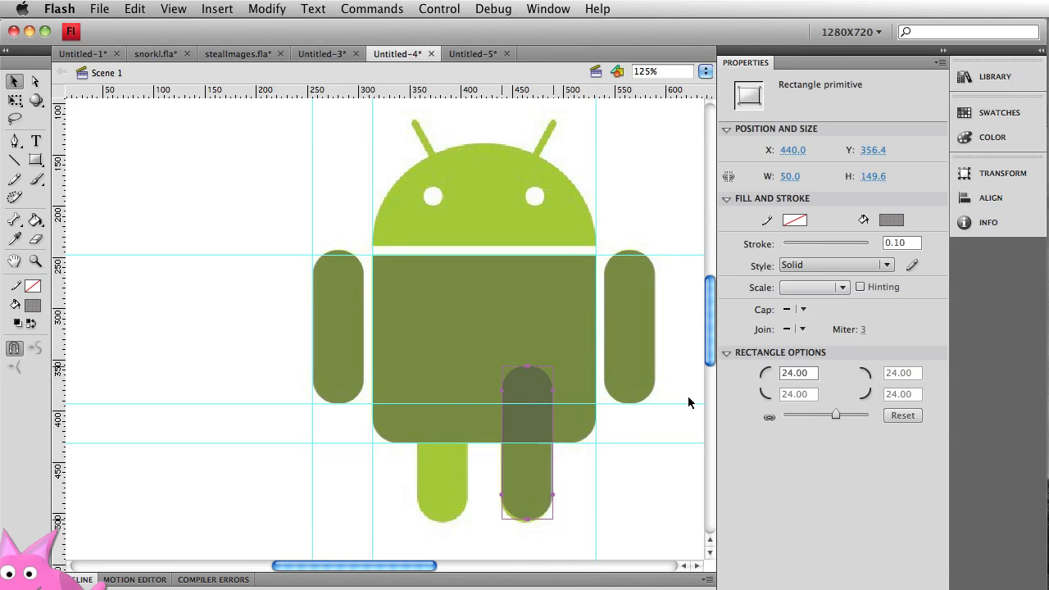
key(cmd+=)
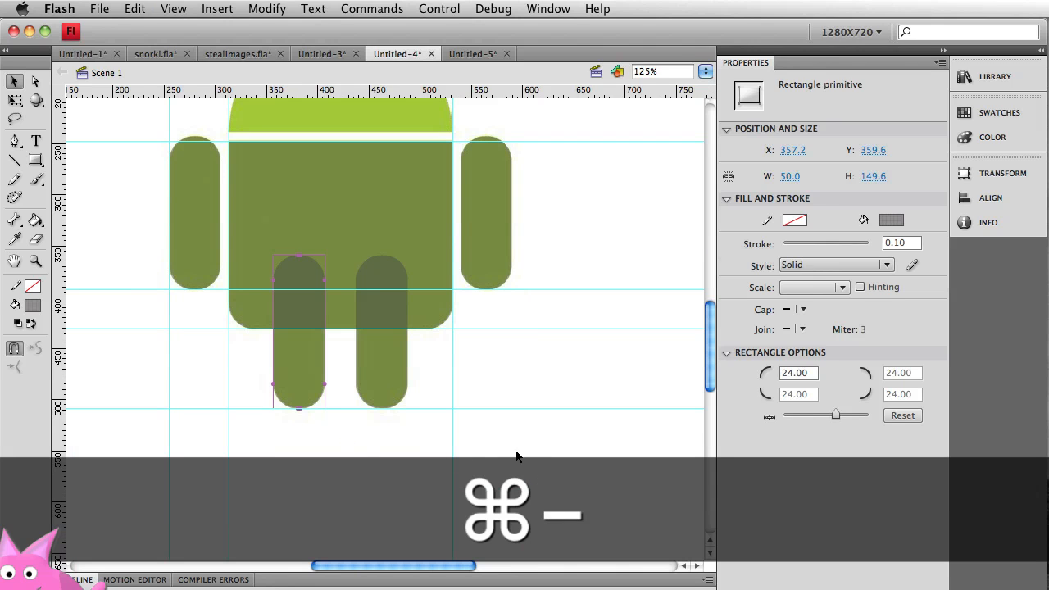
Step: Clear the selection before picking the body and leg rectangles together
click(341, 385)
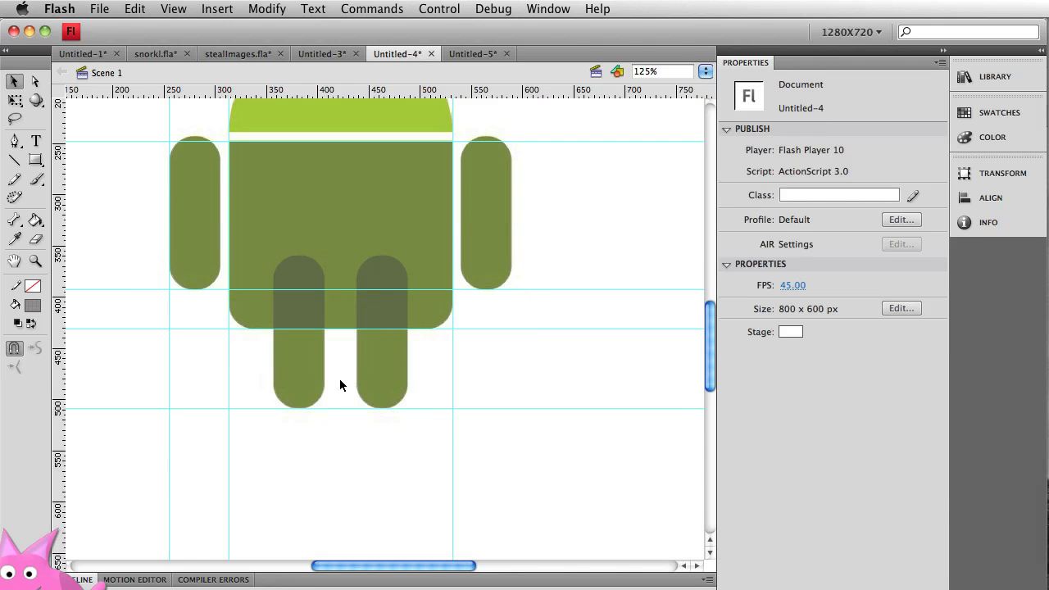
mouse_move(413, 259)
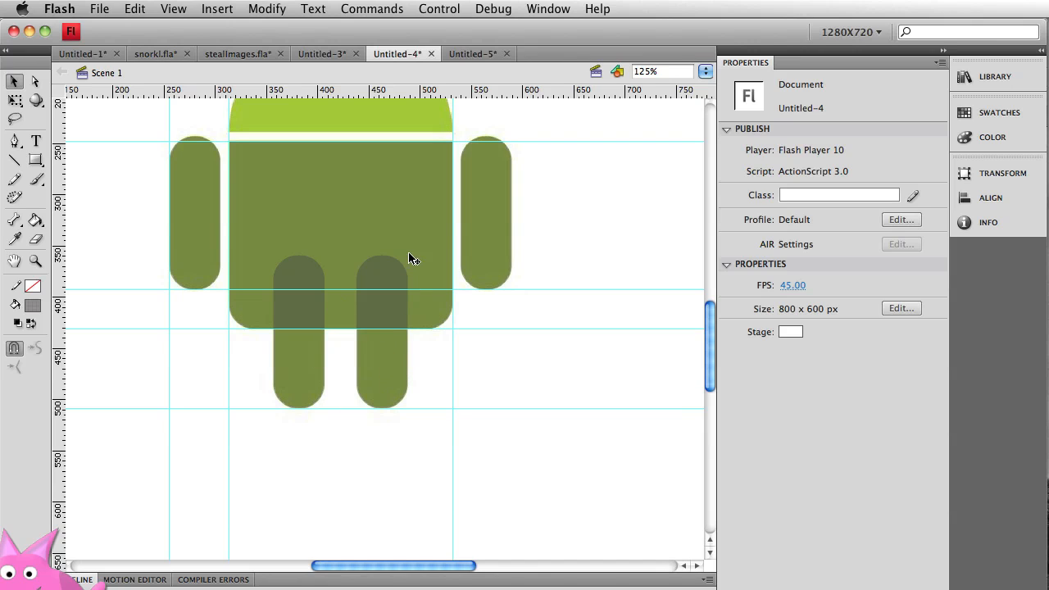
mouse_move(423, 288)
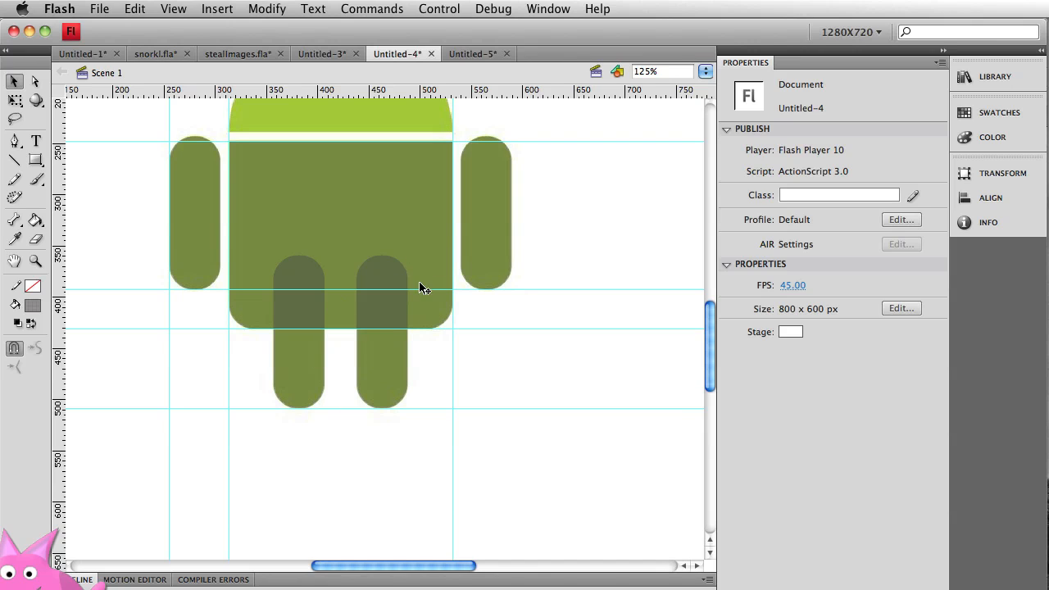
mouse_move(385, 311)
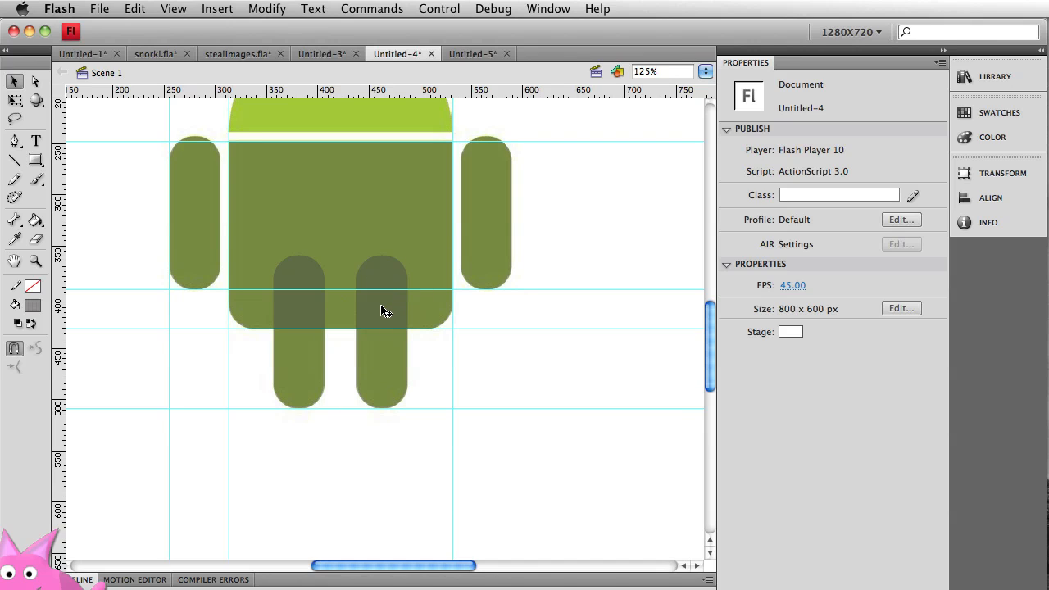
mouse_move(364, 259)
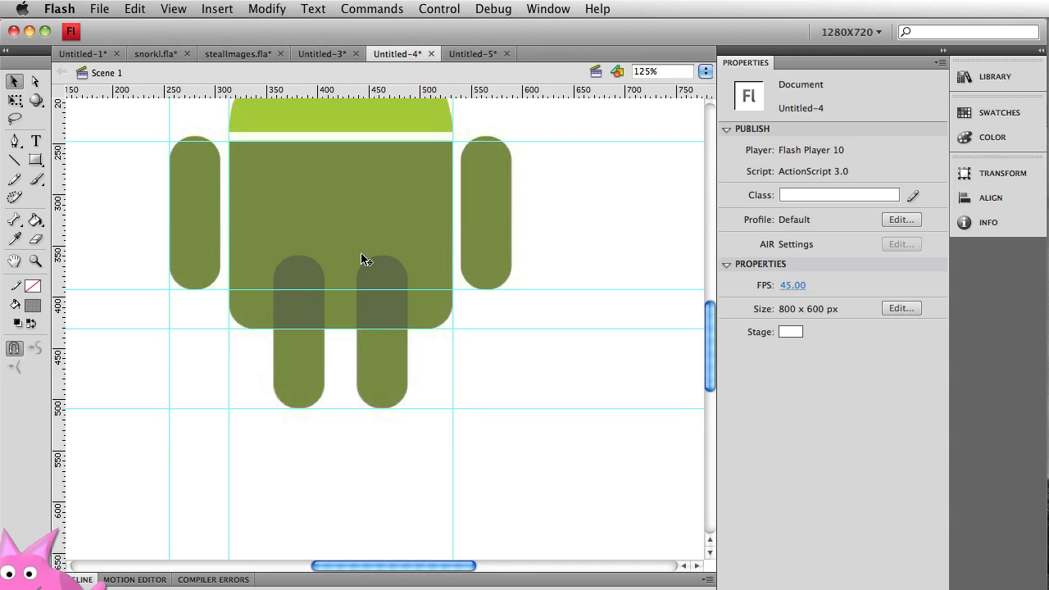
mouse_move(413, 246)
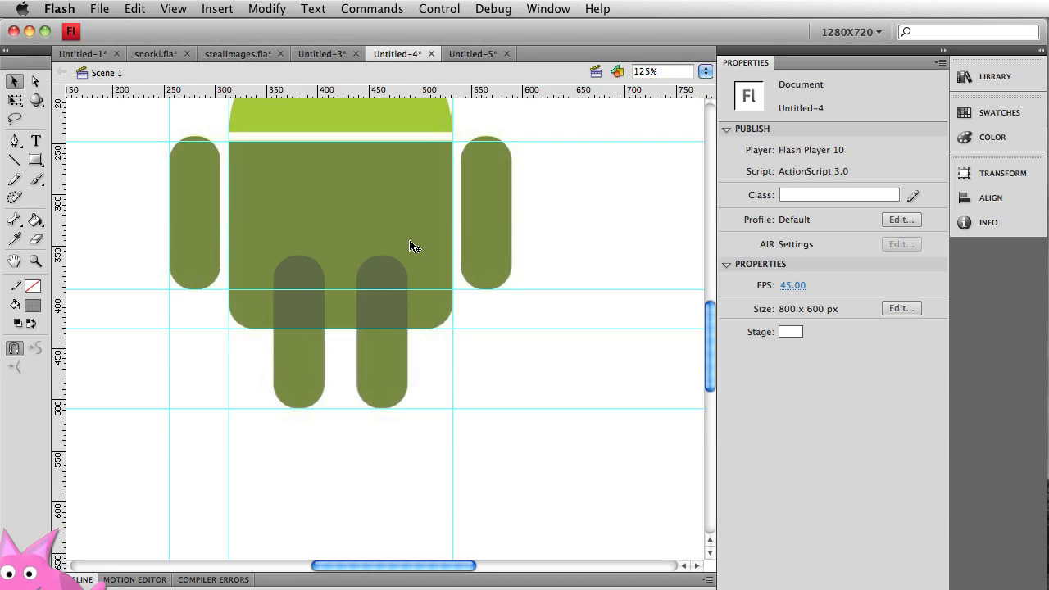
mouse_move(403, 252)
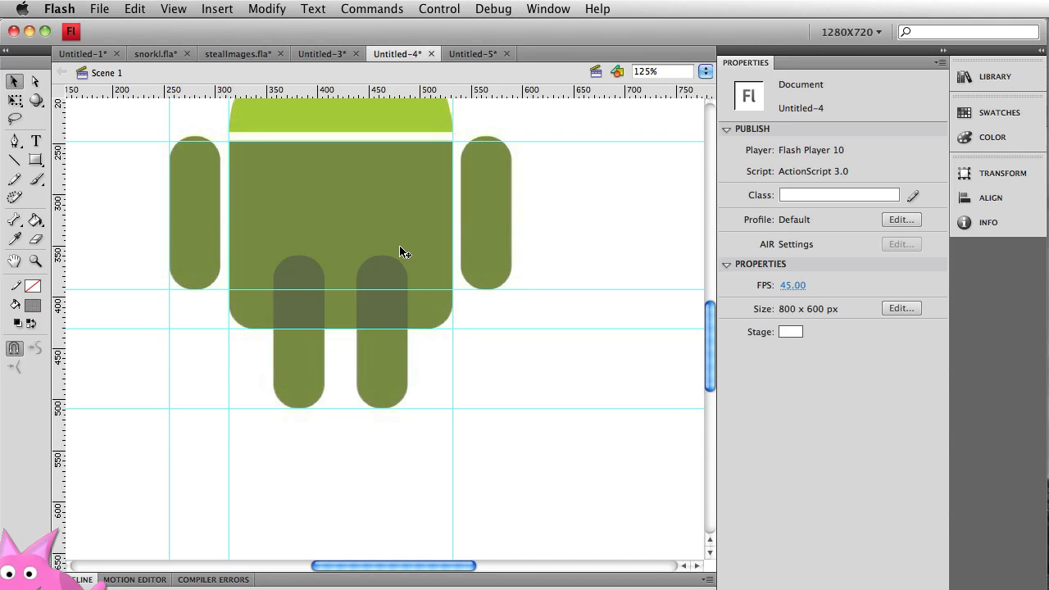
mouse_move(413, 230)
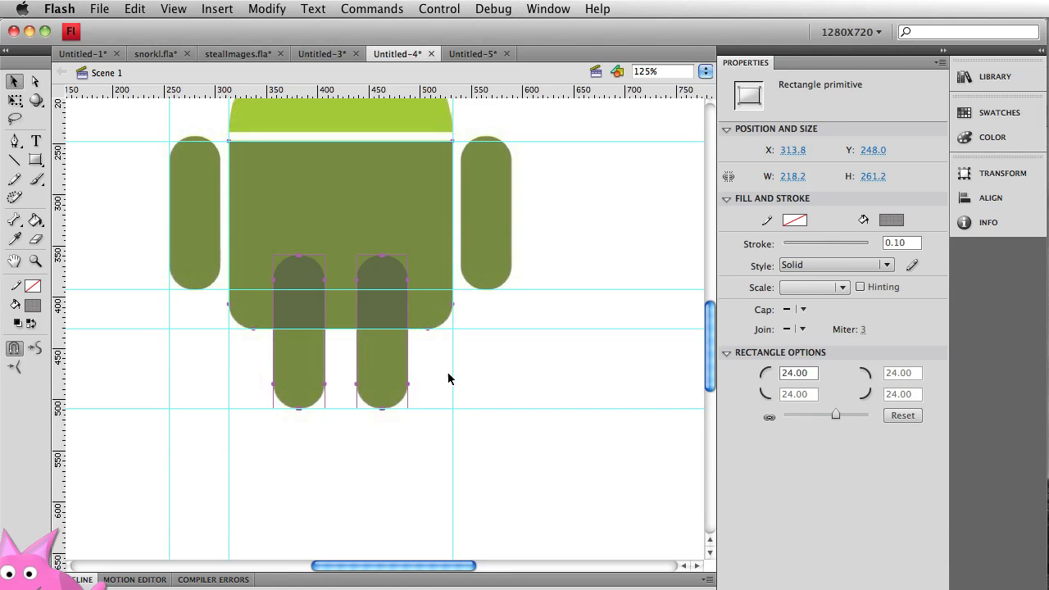
mouse_move(413, 213)
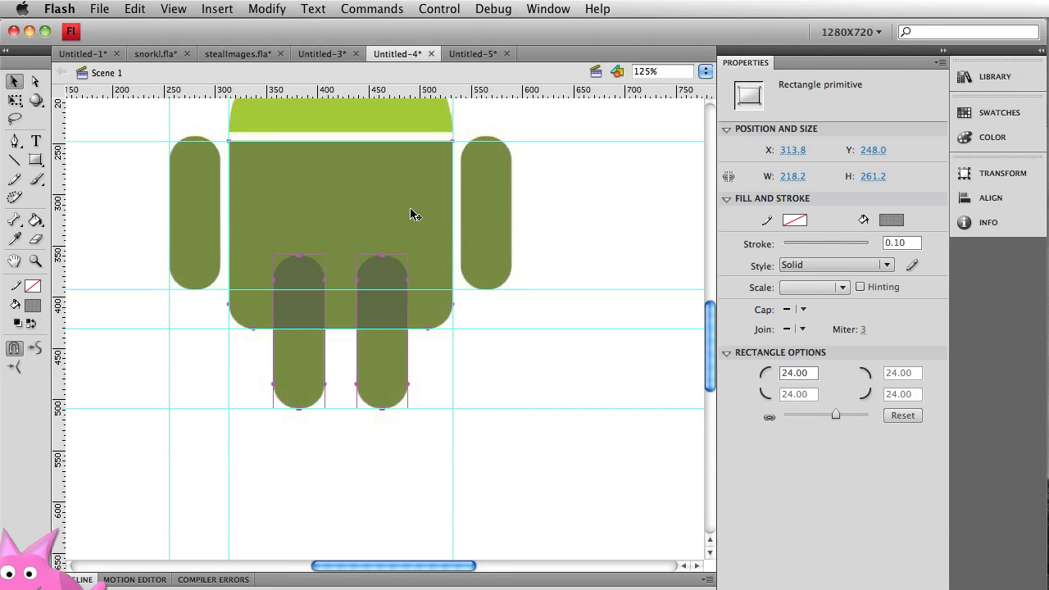
mouse_move(229, 72)
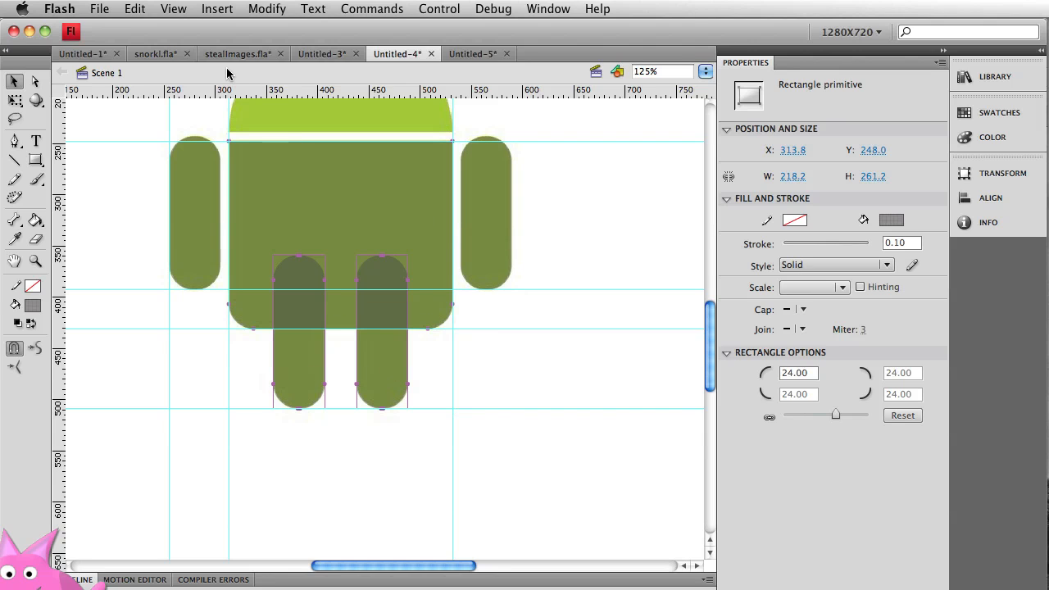
Step: Union the body and both leg rectangles via Modify > Combine Objects
click(266, 10)
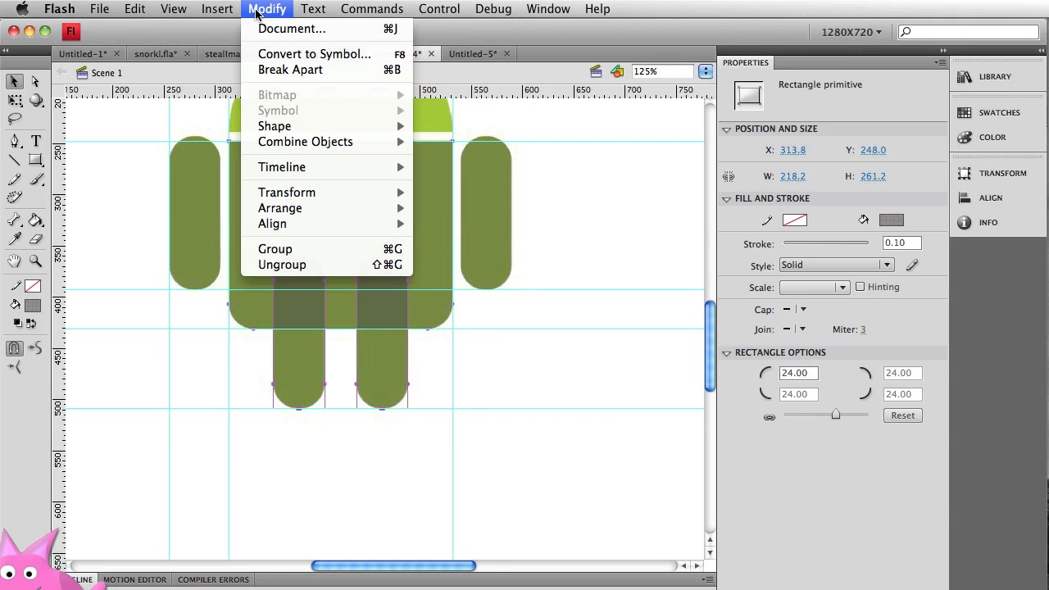
mouse_move(305, 141)
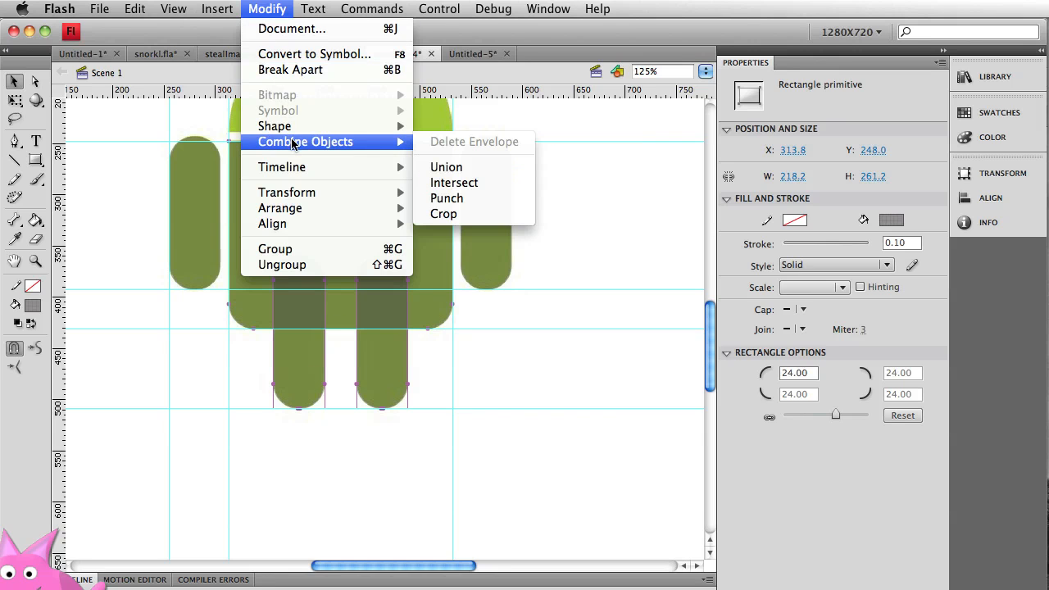
mouse_move(446, 167)
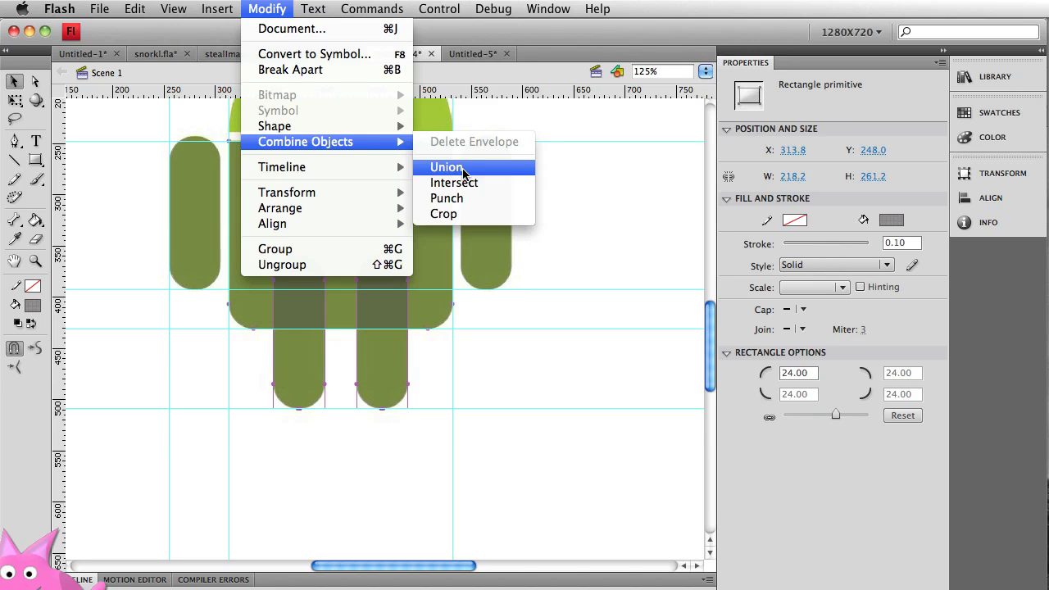
mouse_move(493, 173)
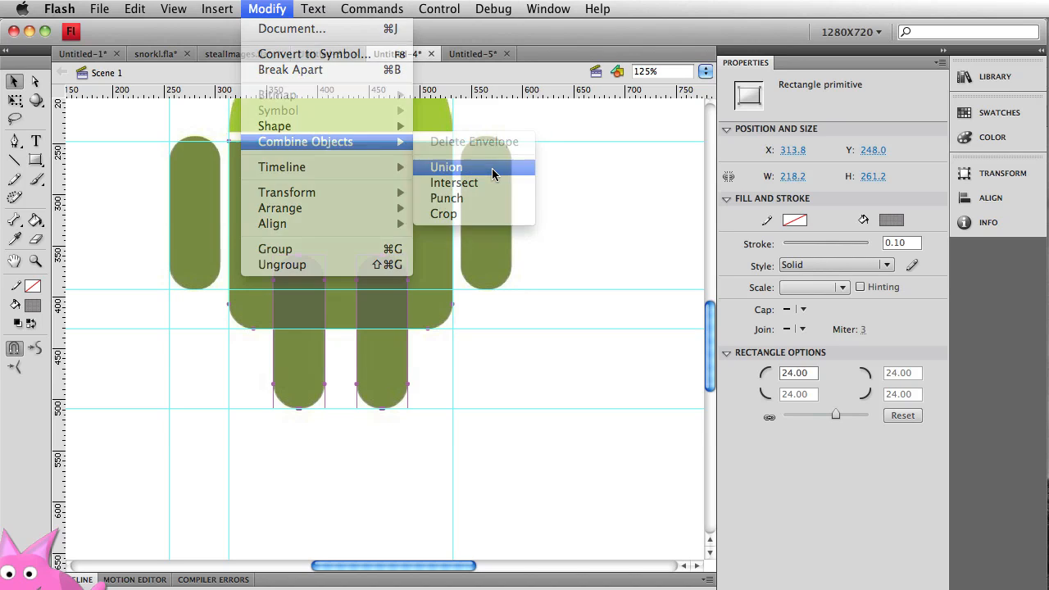
click(446, 167)
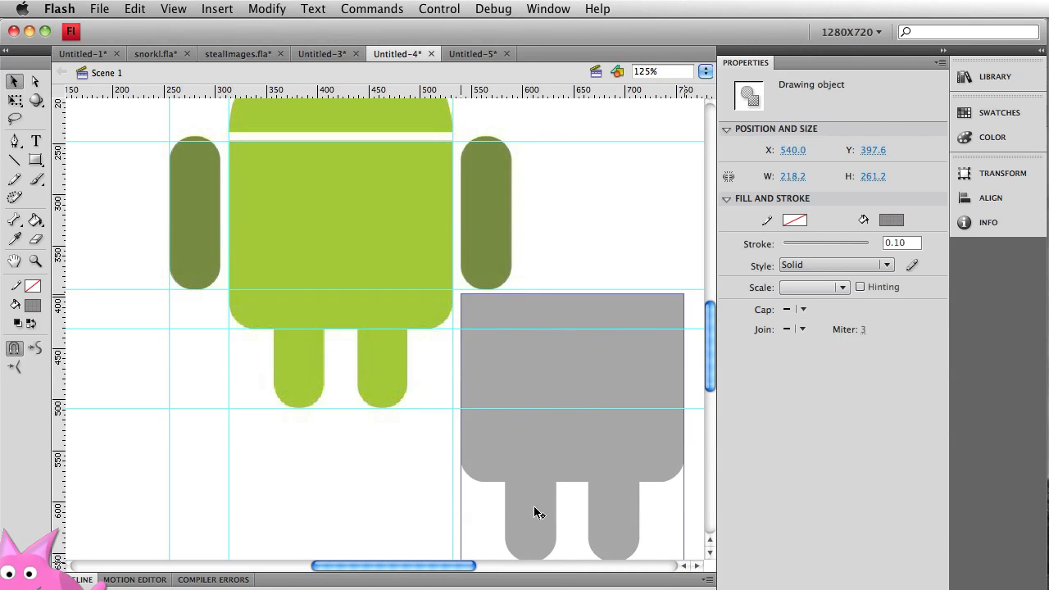
mouse_move(659, 456)
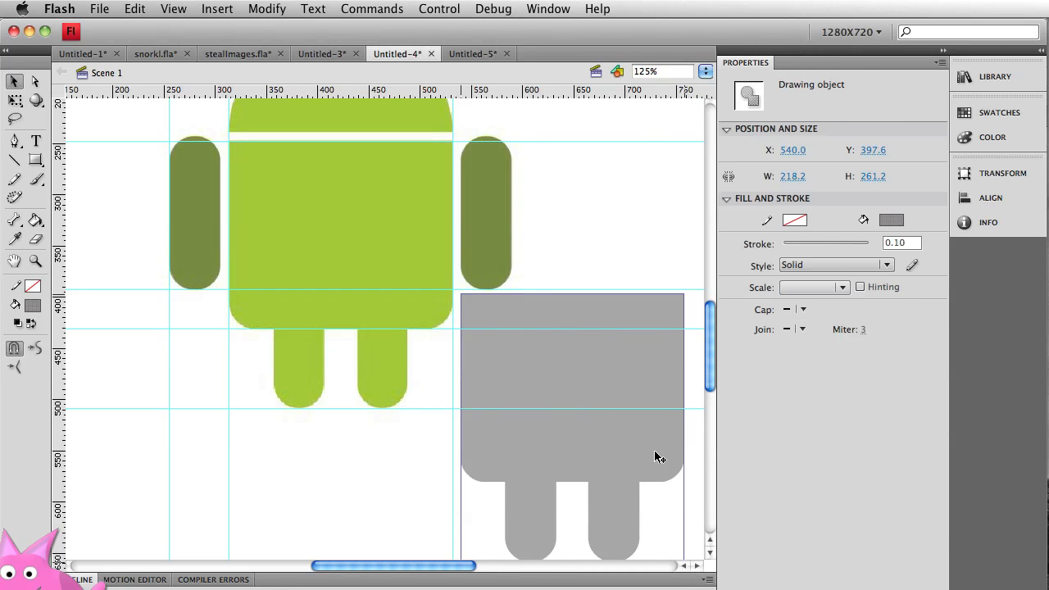
Step: Undo the move so the merged body-and-legs shape returns over the traced logo
key(cmd+z)
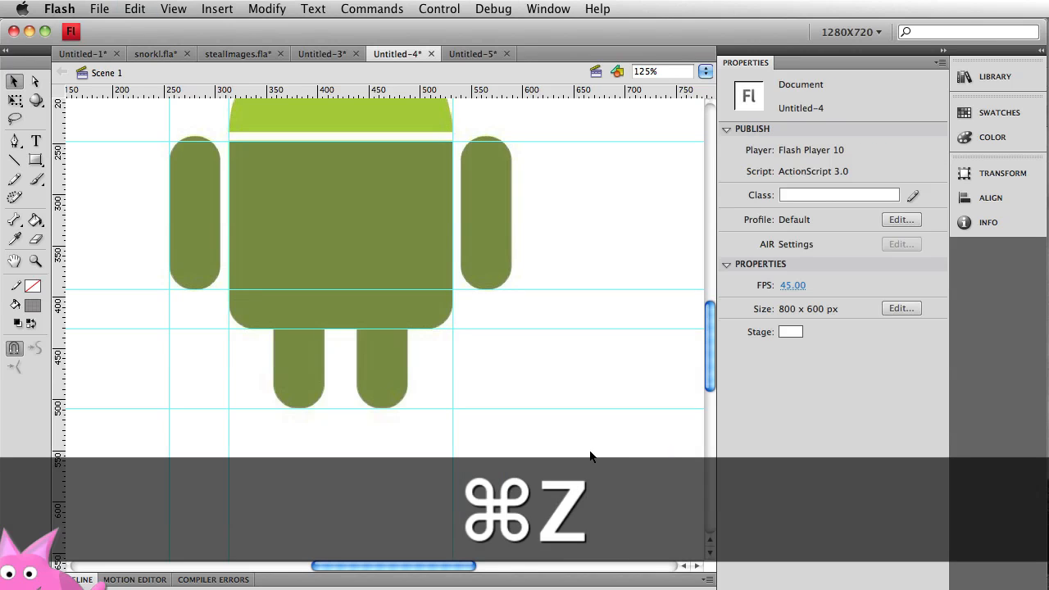